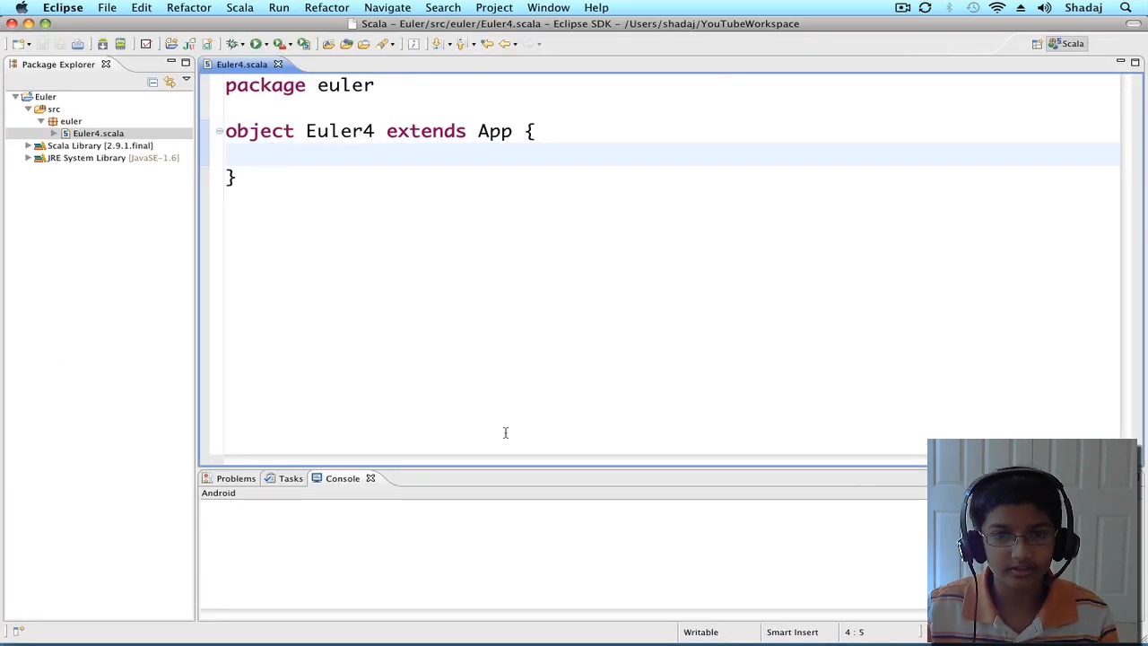
# Declare def isPalindrome(num: Int) = { in Euler4.scala
pyautogui.write('def')
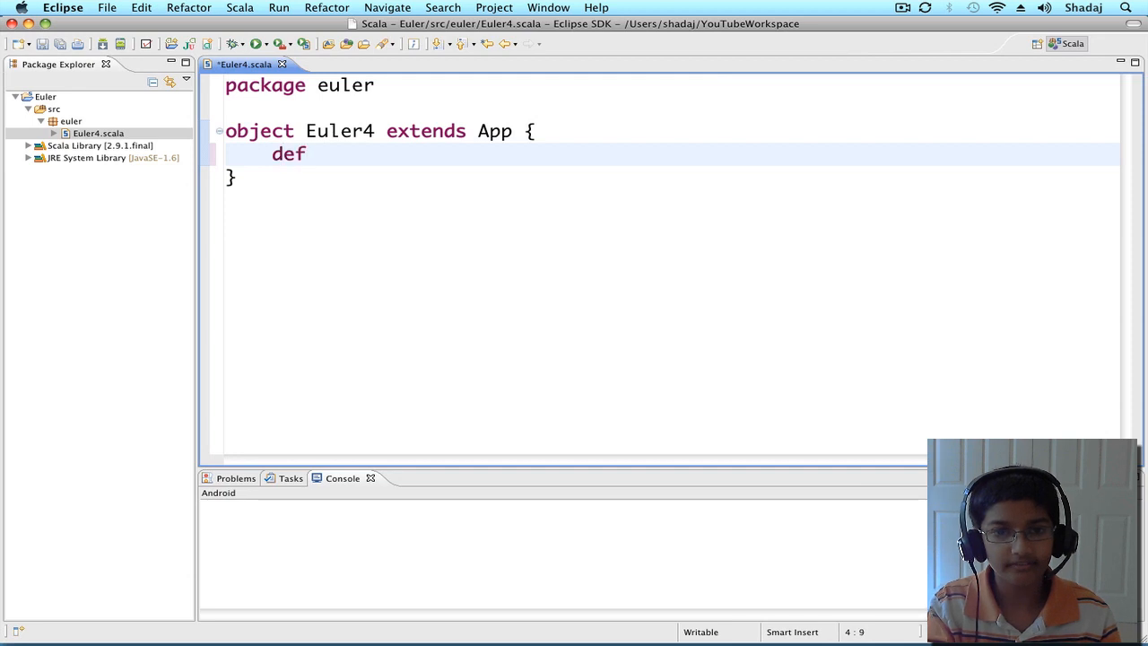
pyautogui.write('isPalind')
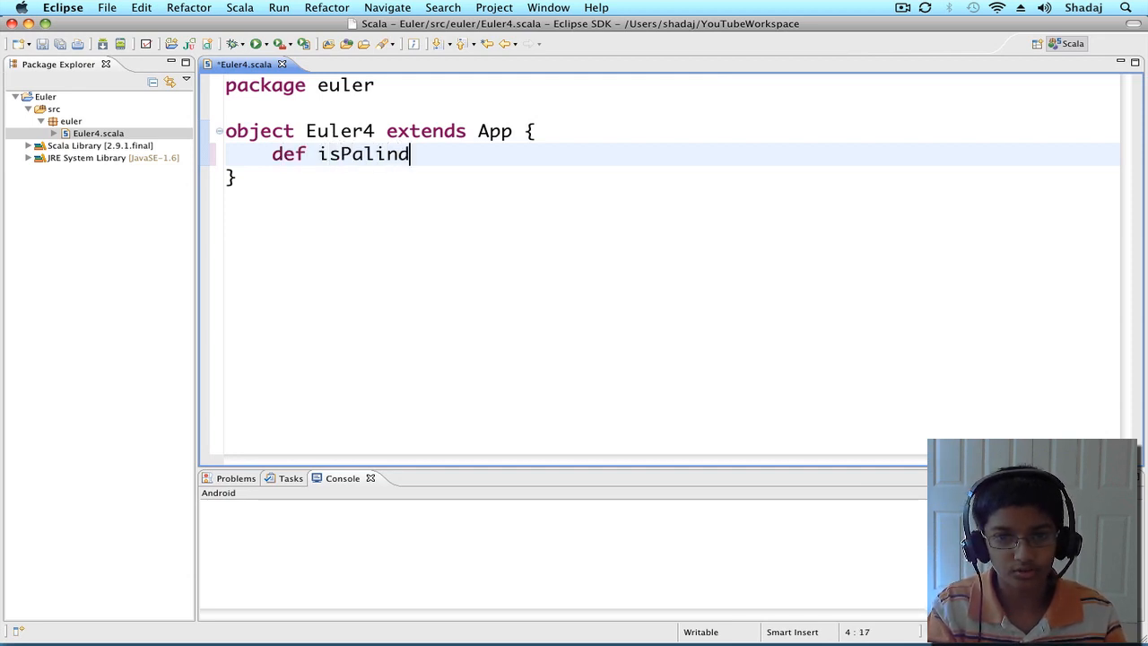
pyautogui.write('rome()')
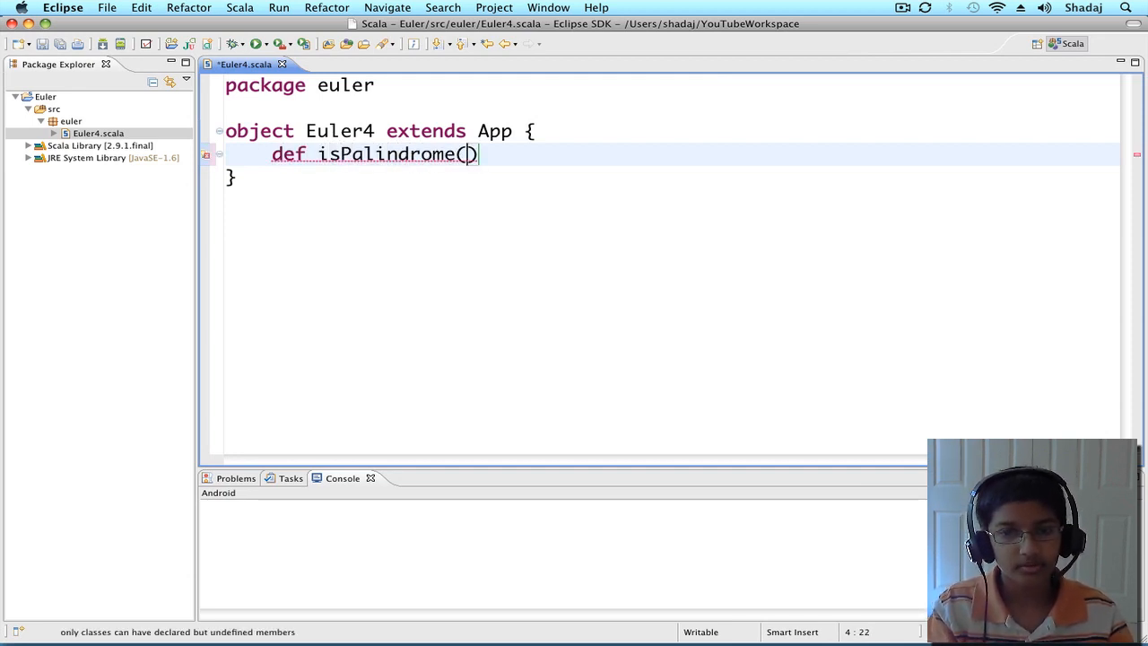
pyautogui.write('num:')
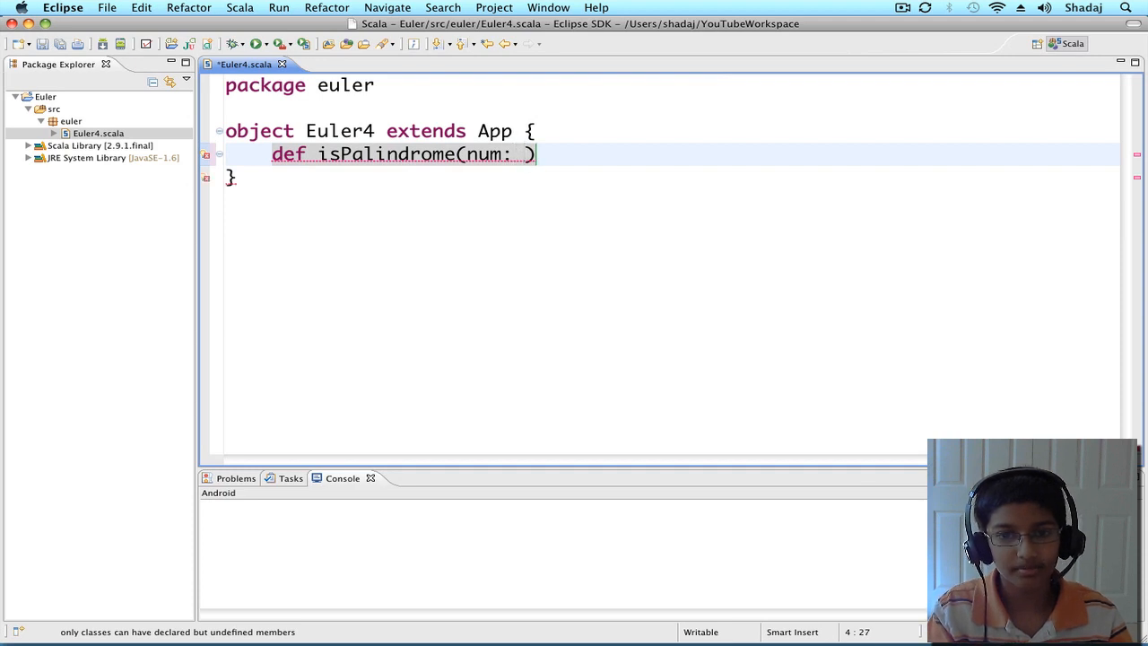
pyautogui.write('Int')
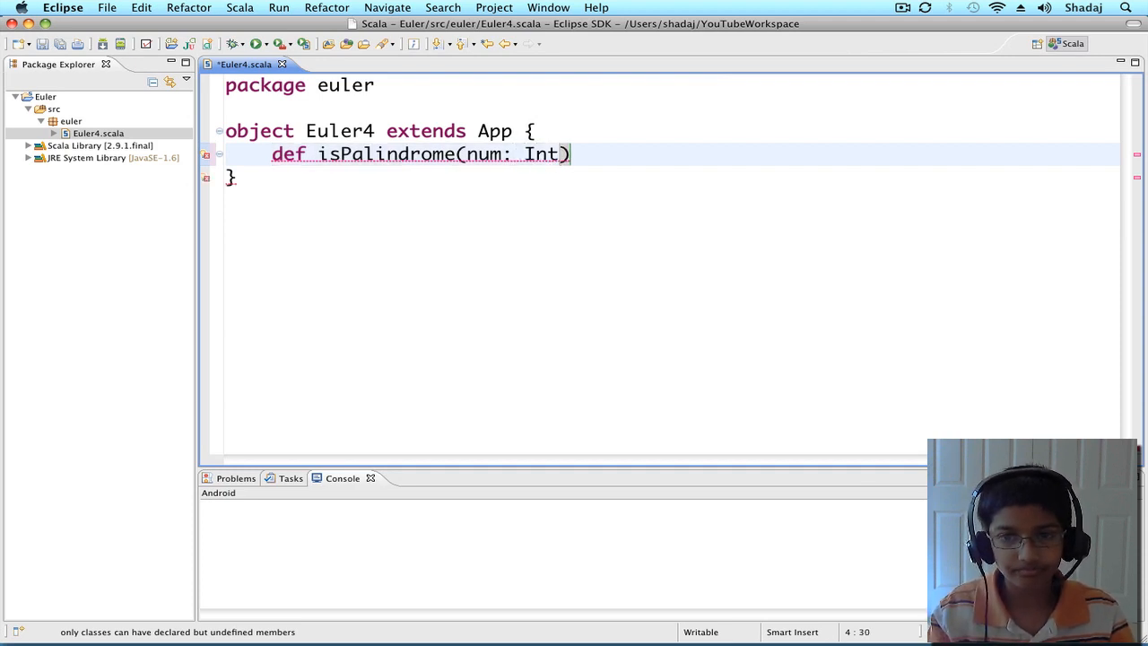
pyautogui.write('=')
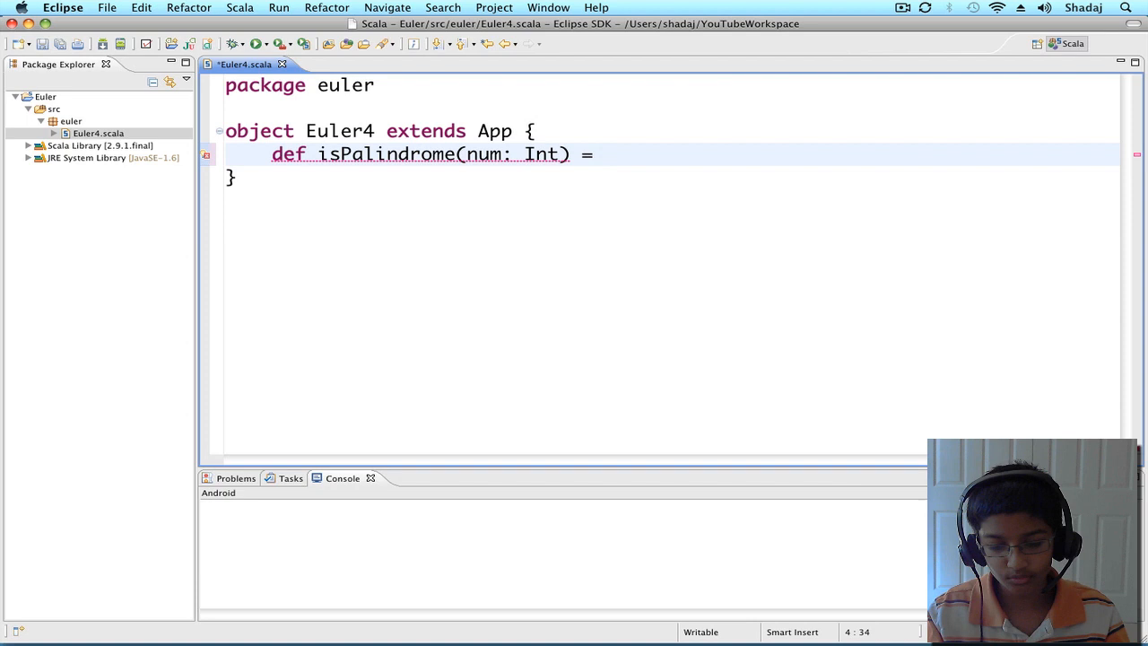
pyautogui.write('{')
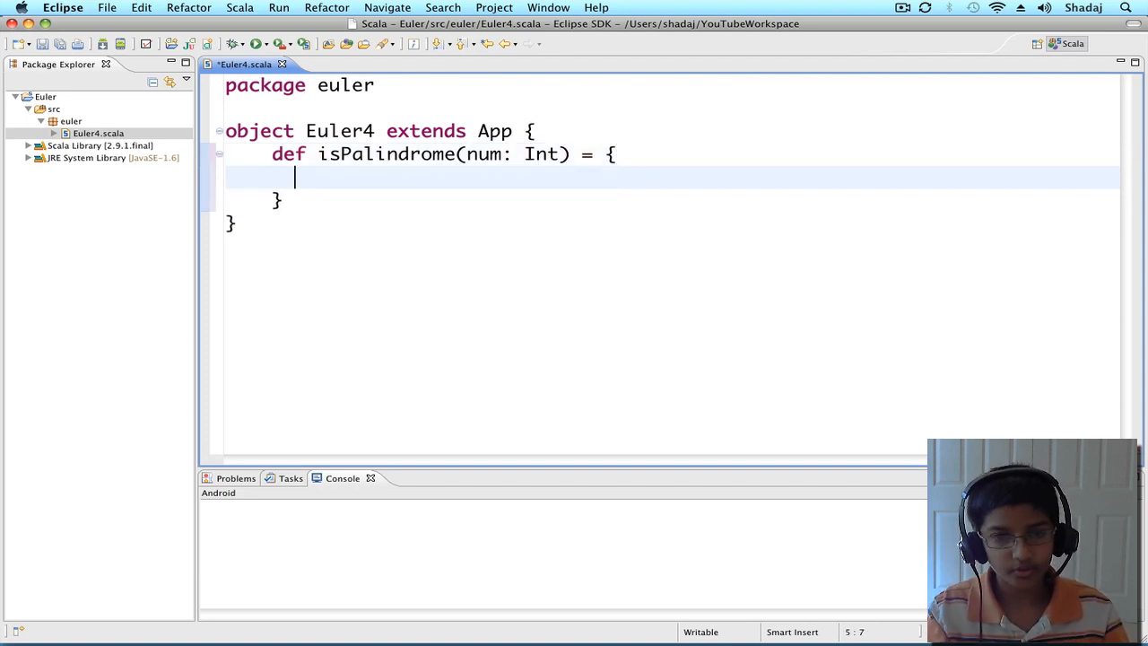
# Write the body: val numString = num.toString(); numString == numString.reverse
pyautogui.write('val num')
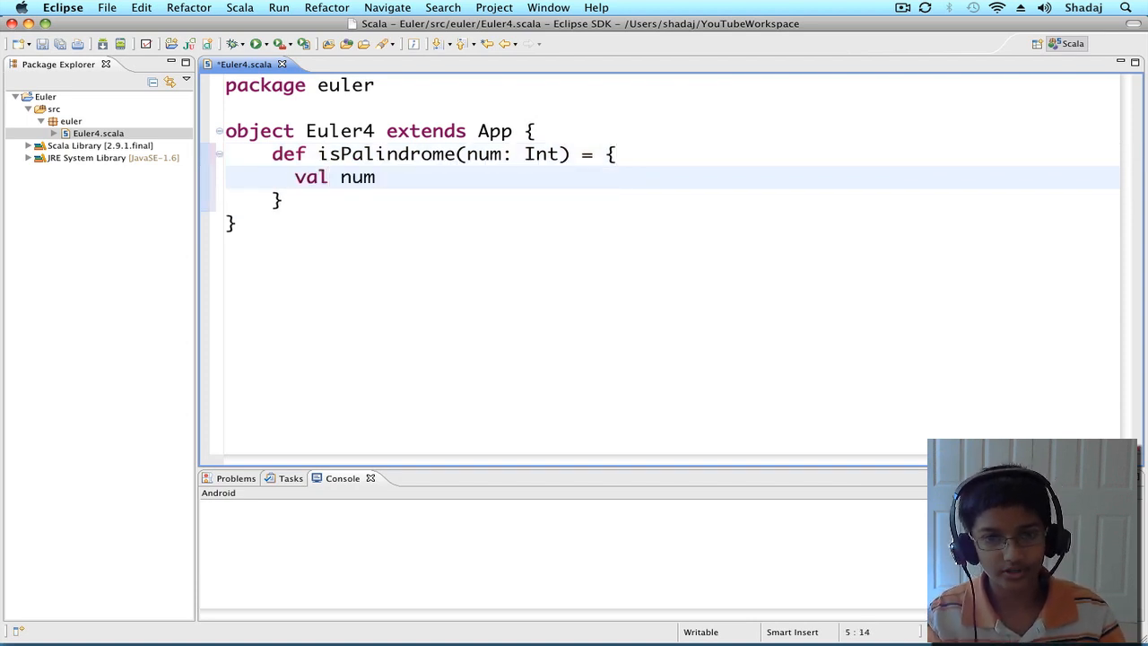
pyautogui.write('String')
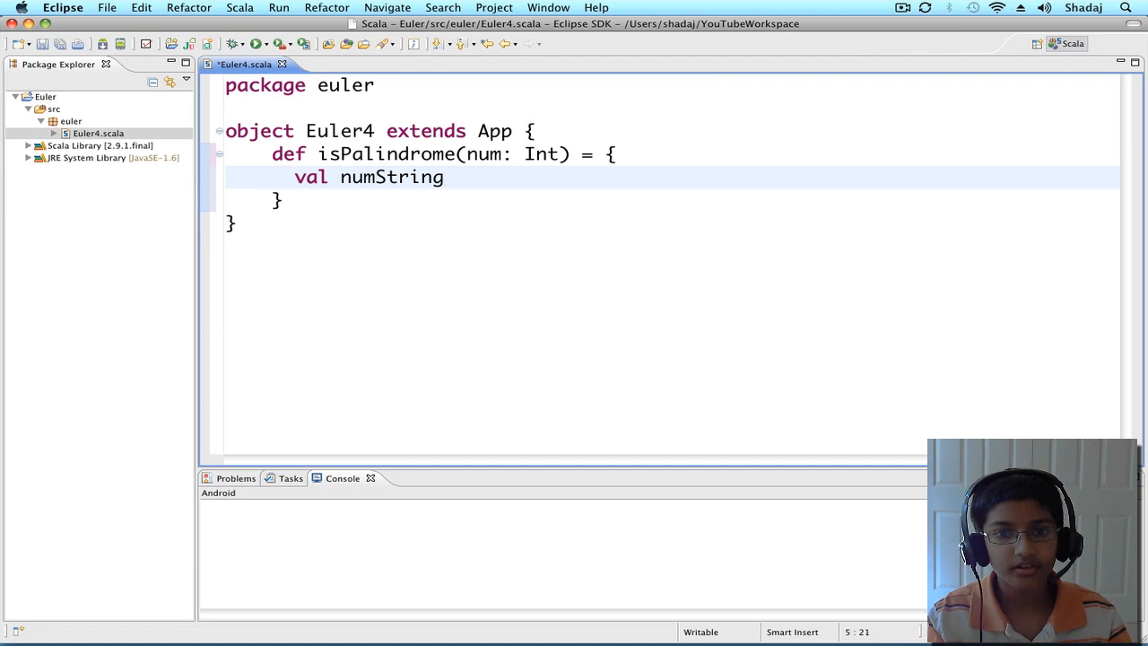
pyautogui.write('= num')
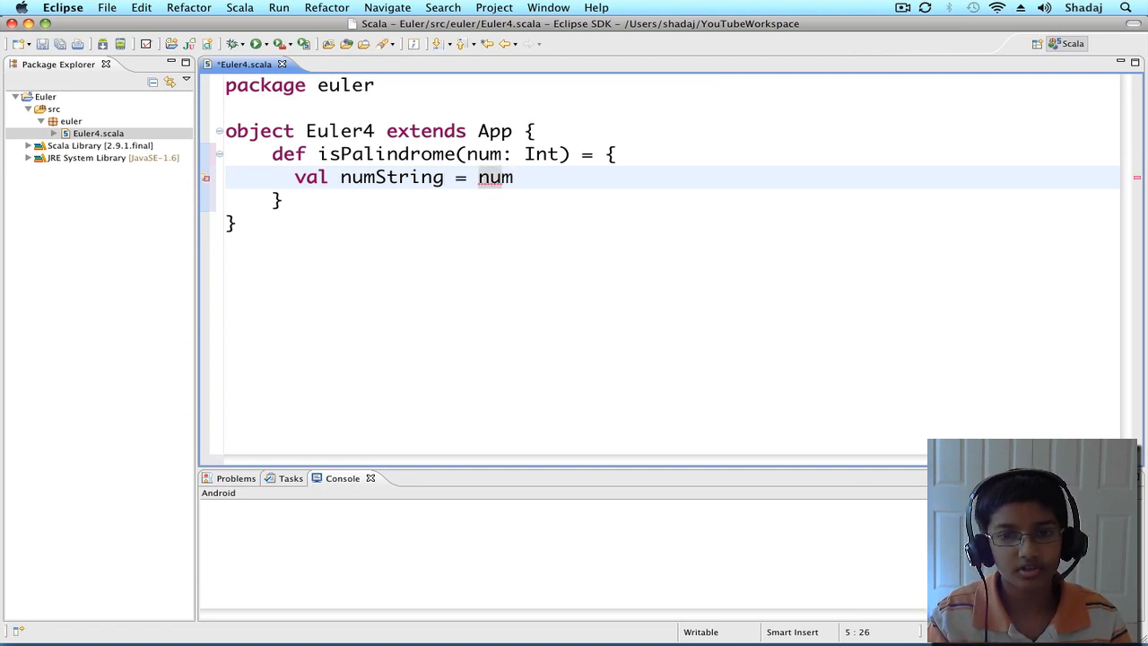
pyautogui.write('.toString(')
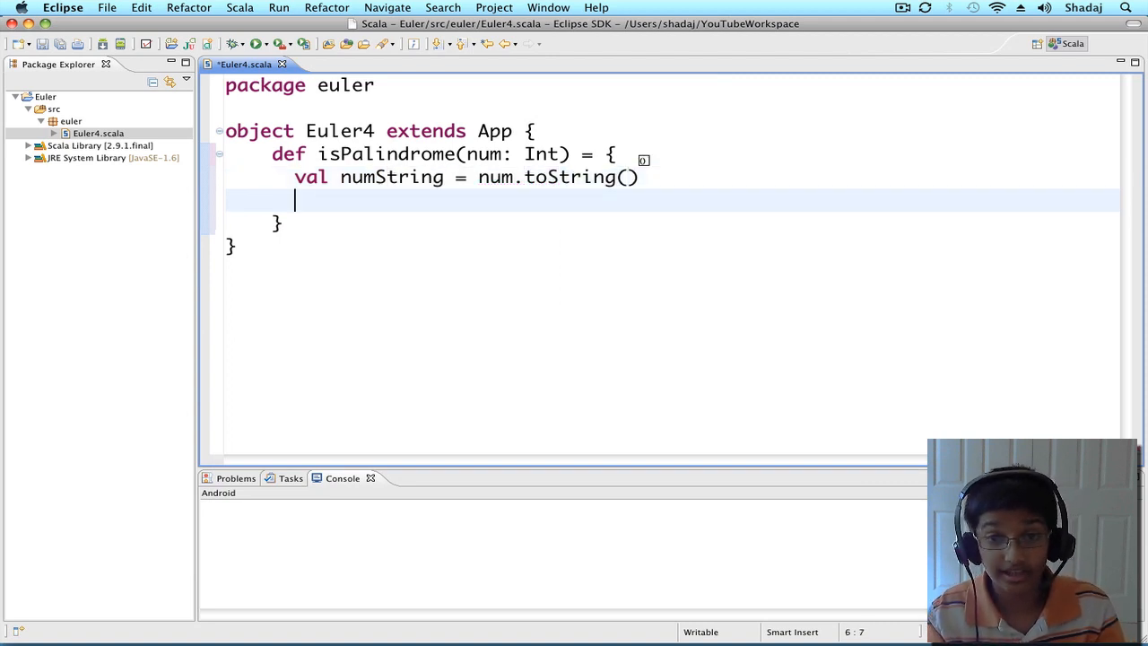
pyautogui.write('numS')
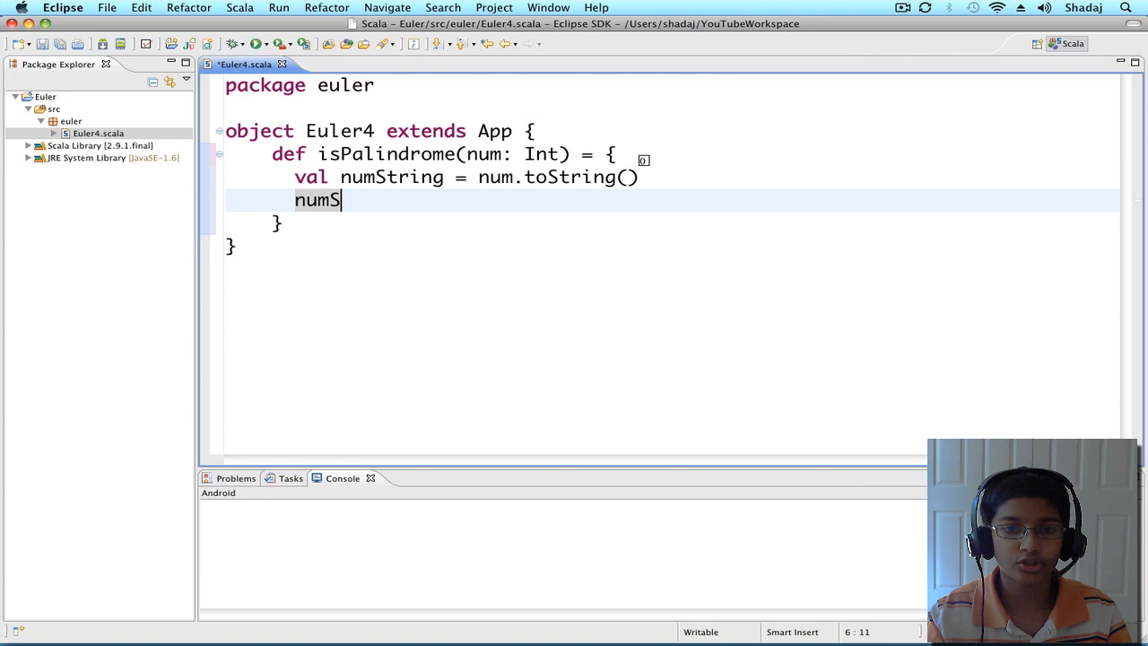
pyautogui.write('tring ==')
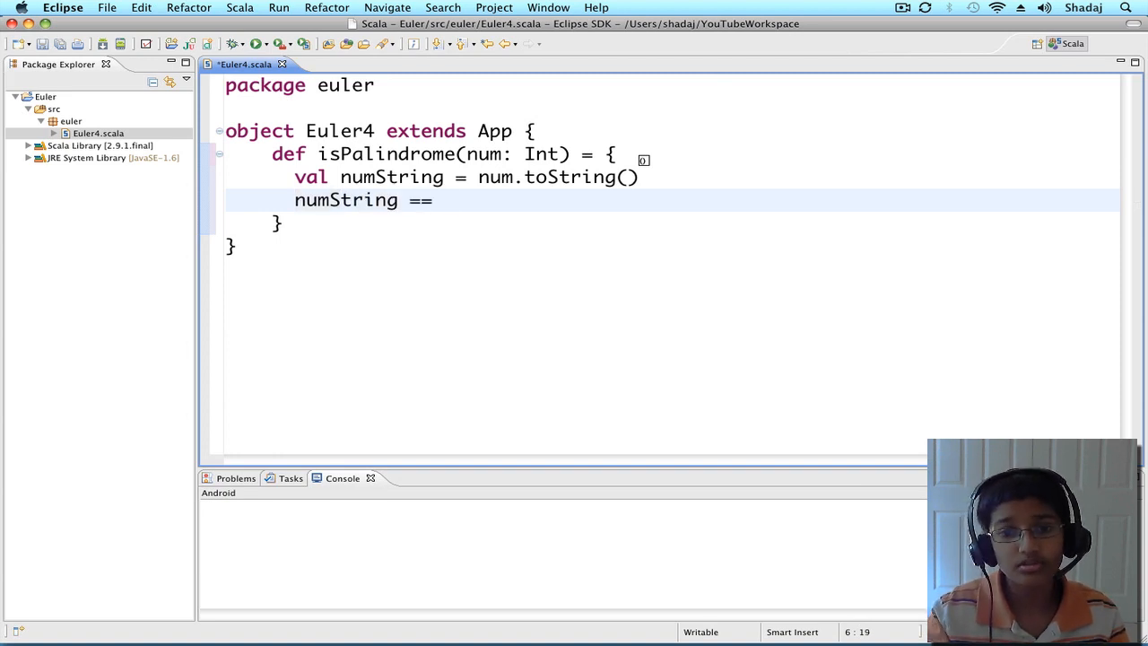
pyautogui.write('numS')
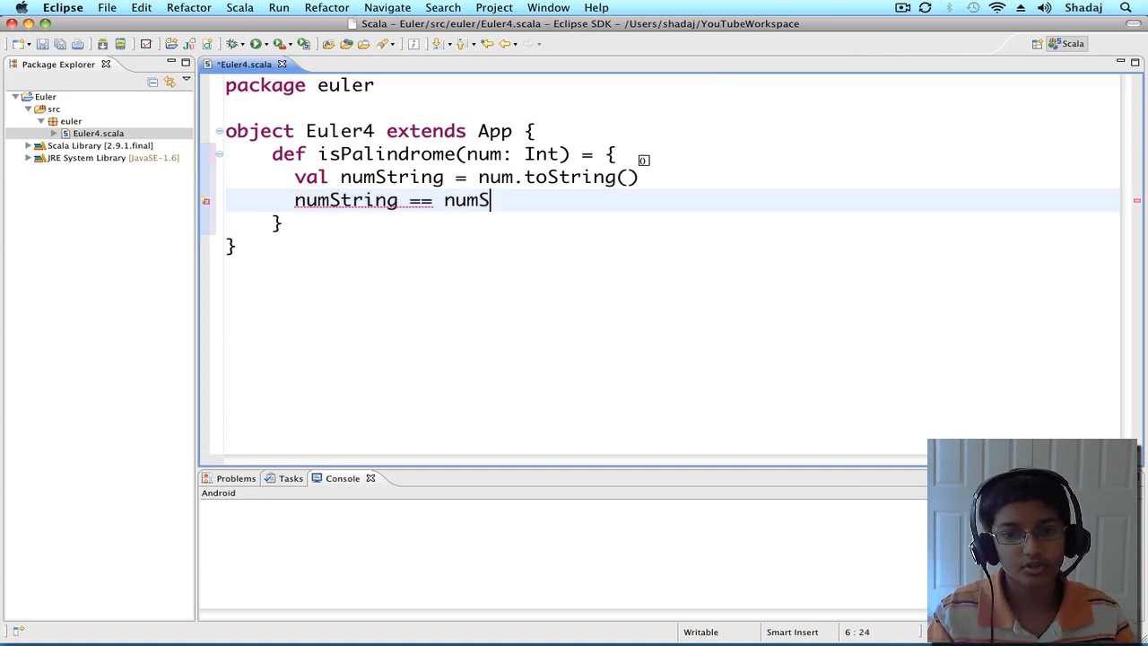
pyautogui.write('tring.')
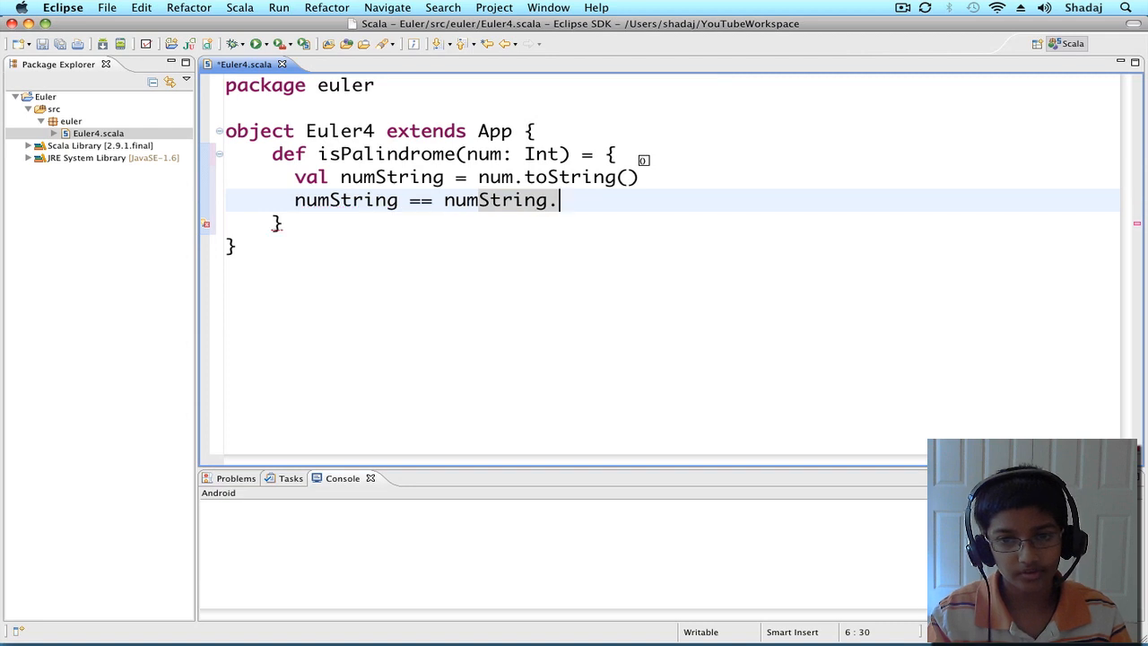
pyautogui.write('reverse')
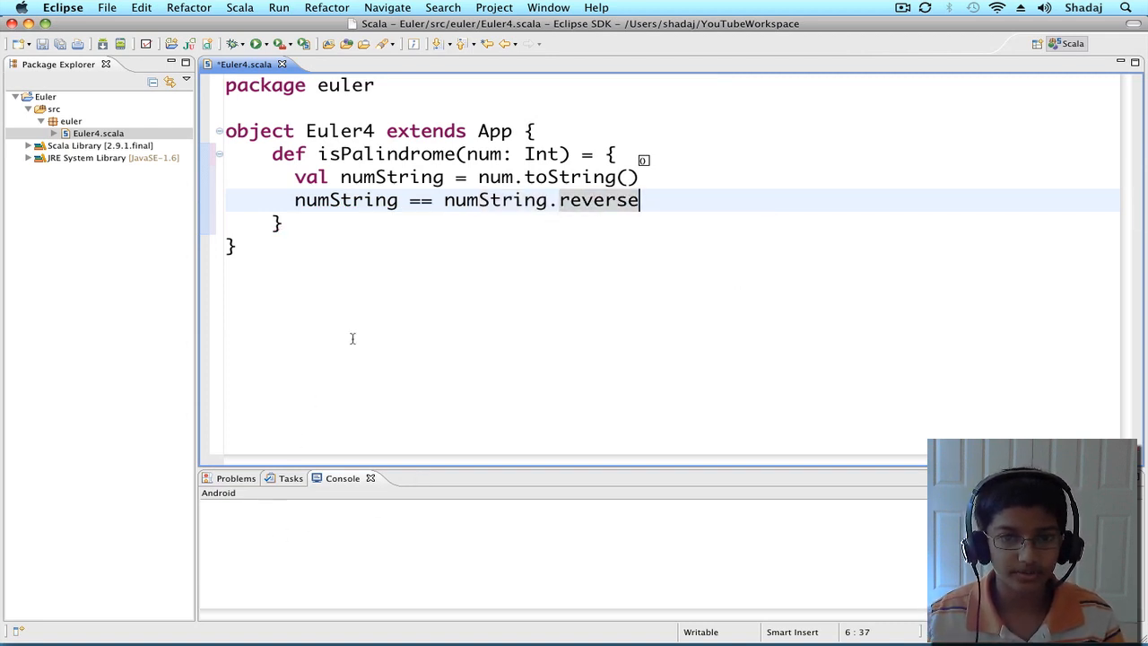
pyautogui.moveTo(359, 269)
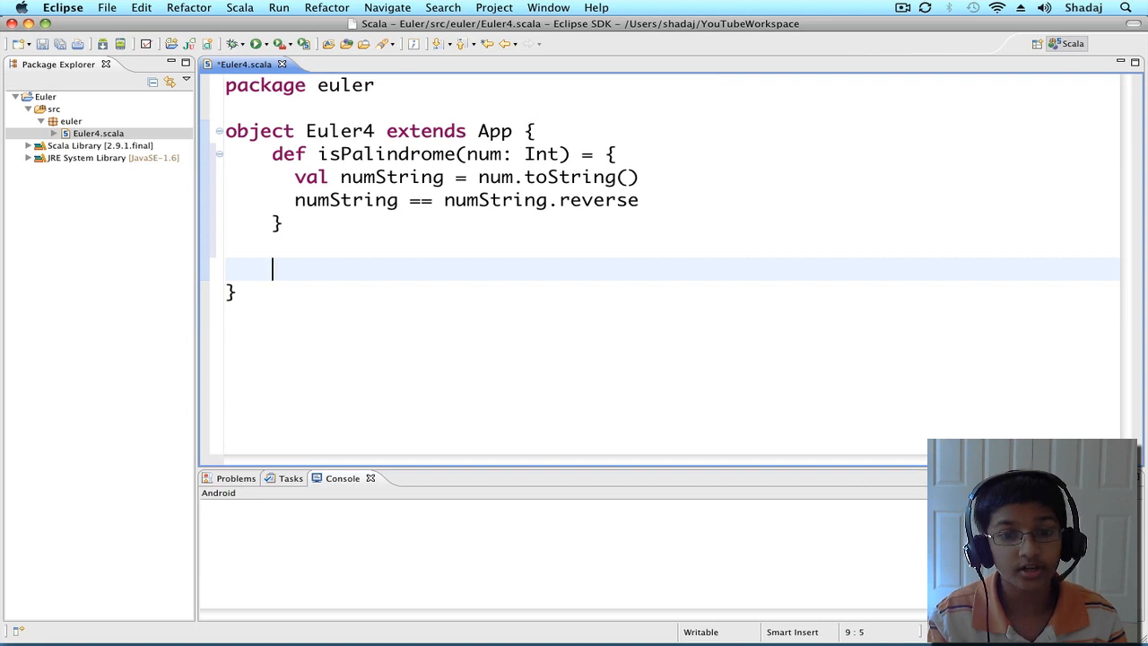
# Start the for-comprehension with generator x <- 100 to 999
pyautogui.write('for')
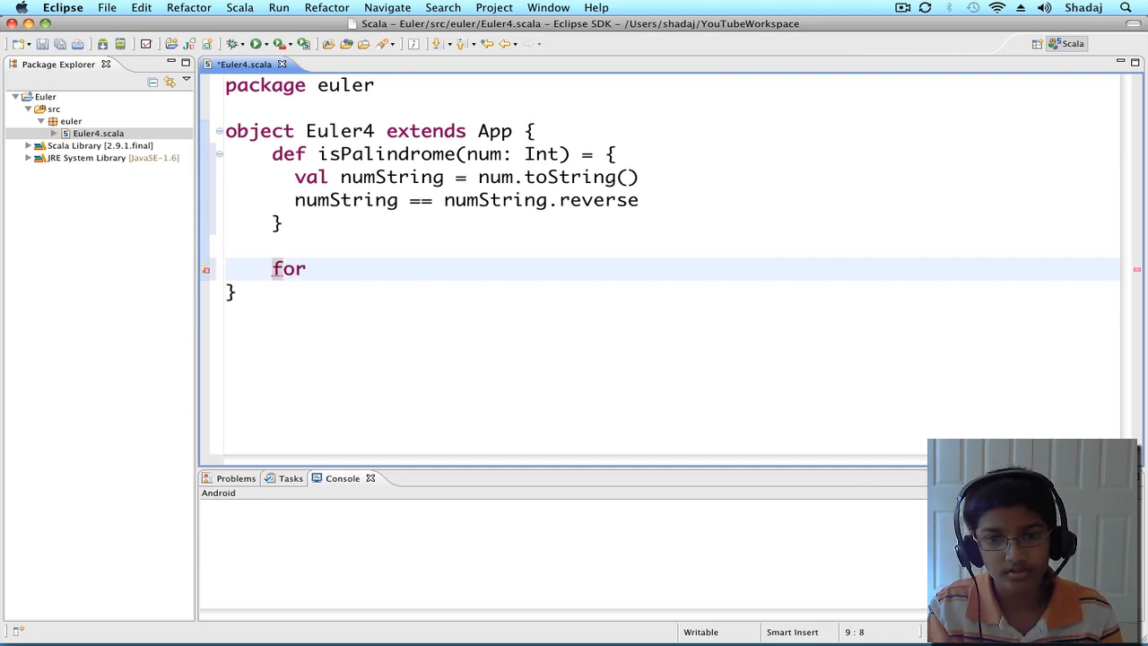
pyautogui.write('(x')
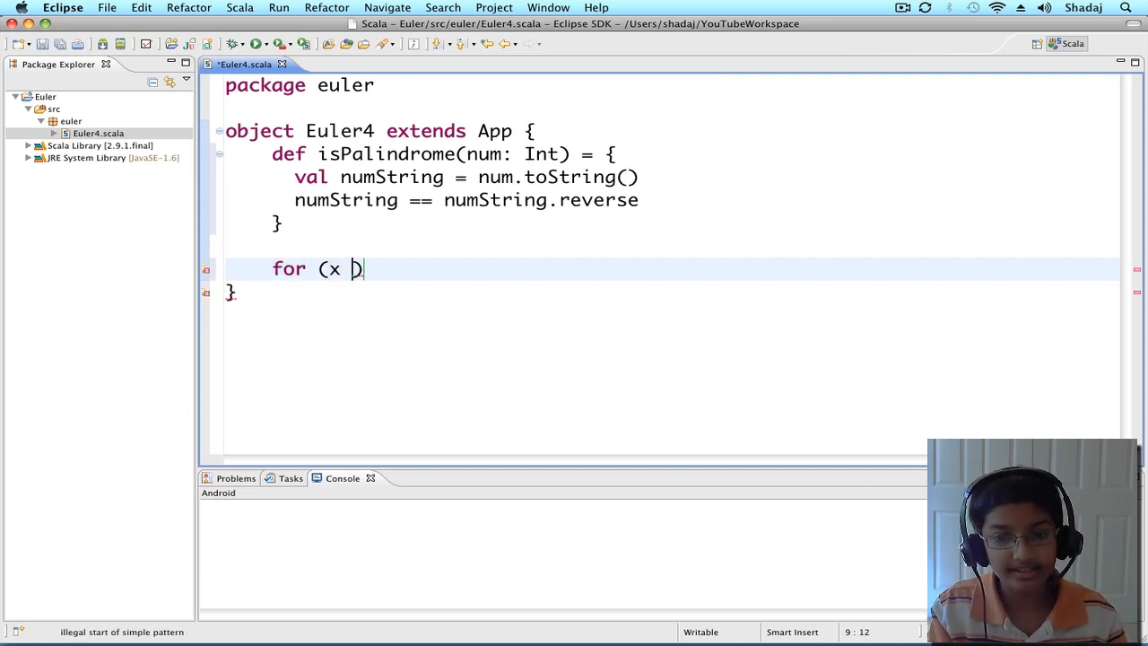
pyautogui.write('<-')
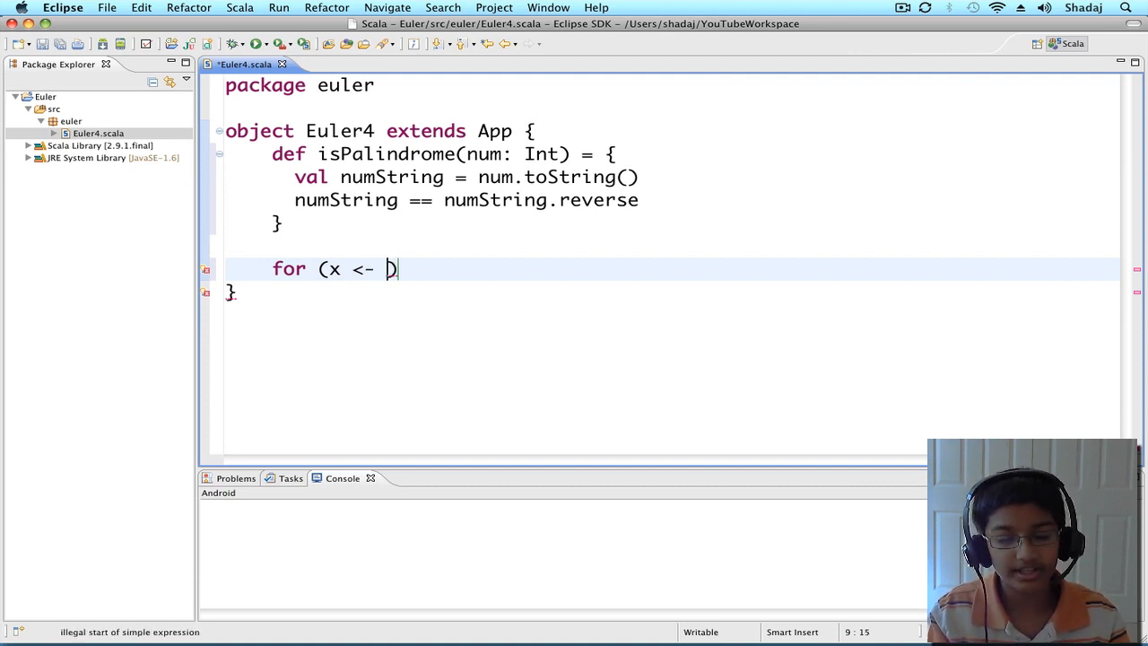
pyautogui.write('100')
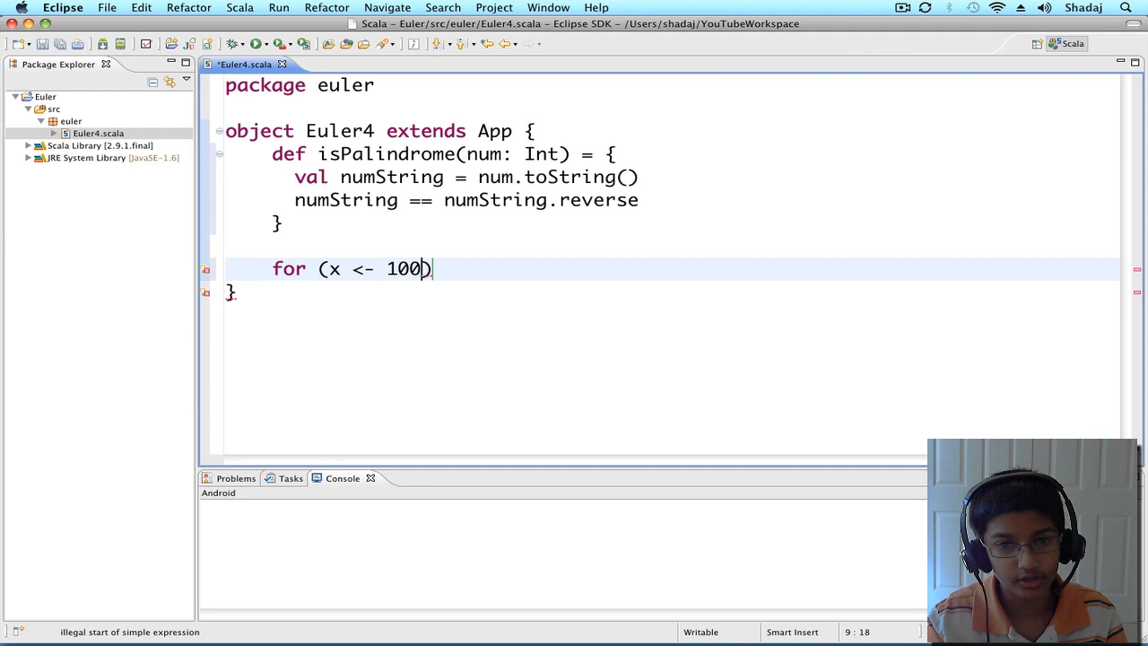
pyautogui.write('" "')
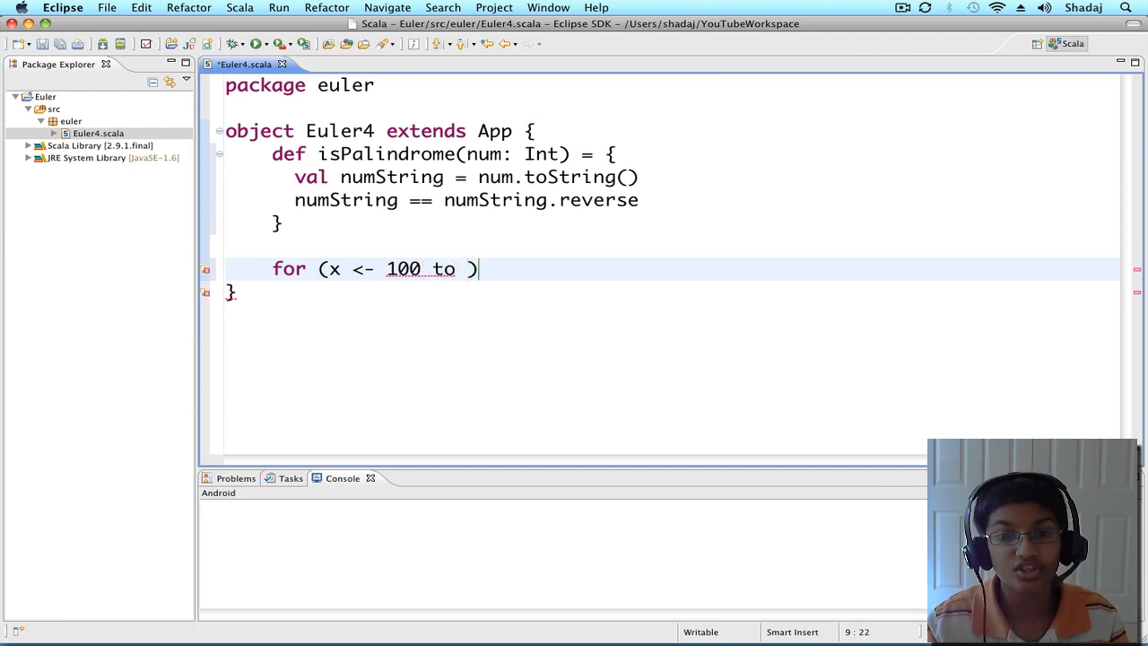
pyautogui.write('9')
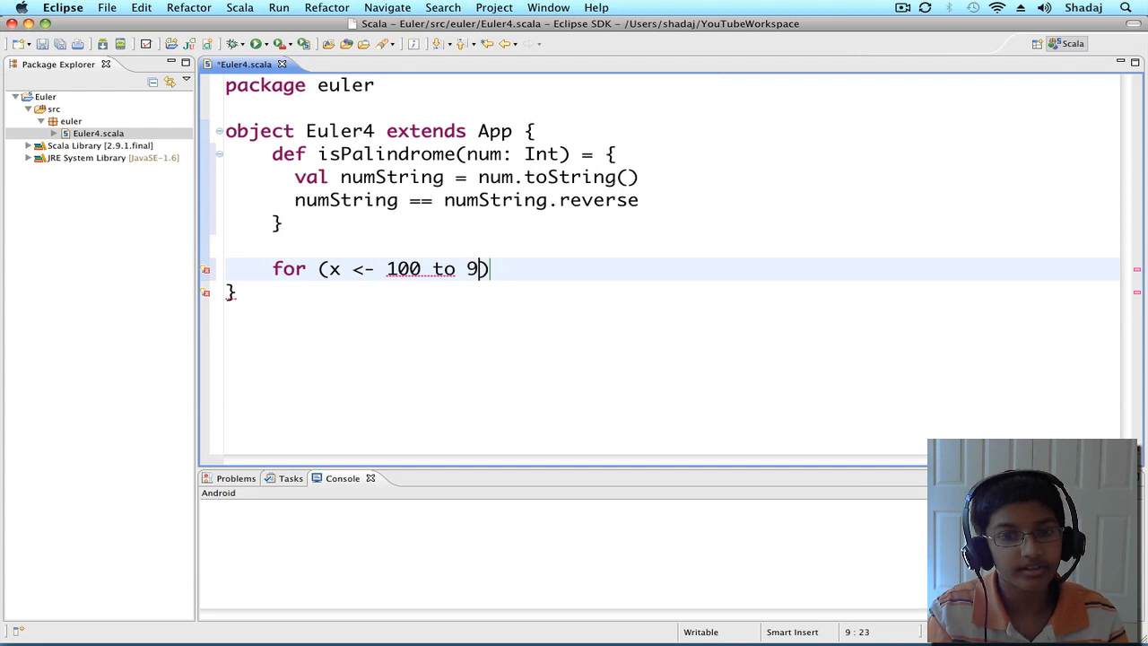
pyautogui.write('99')
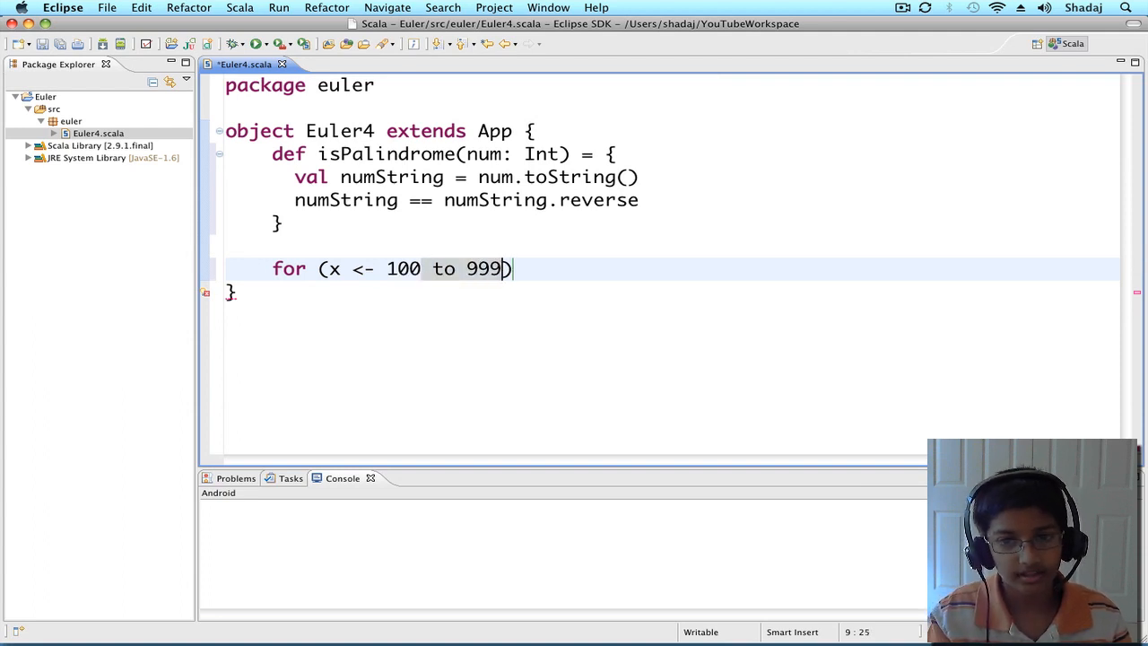
pyautogui.write(';')
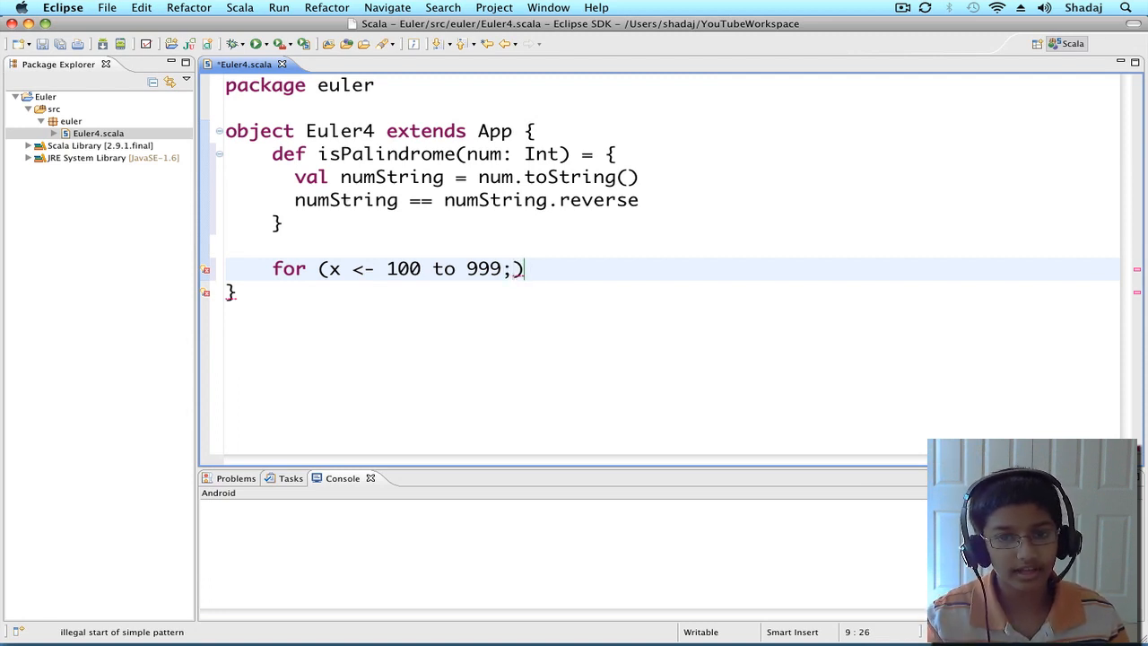
# Add the second generator y <- 100 to 999
pyautogui.write('y <-')
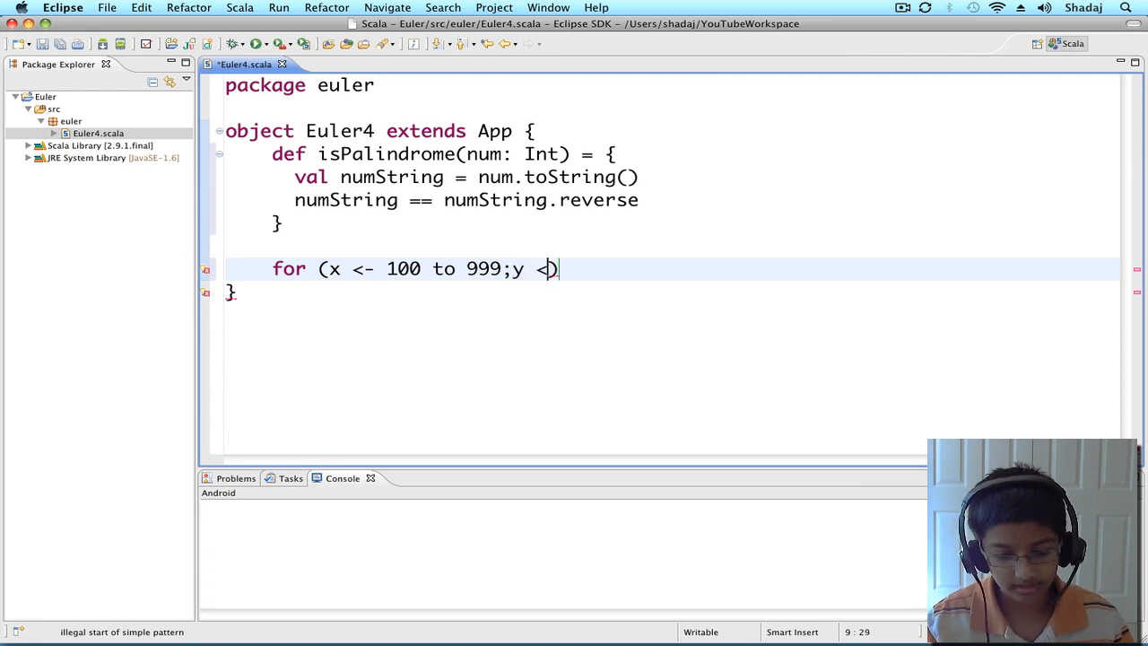
pyautogui.write('1')
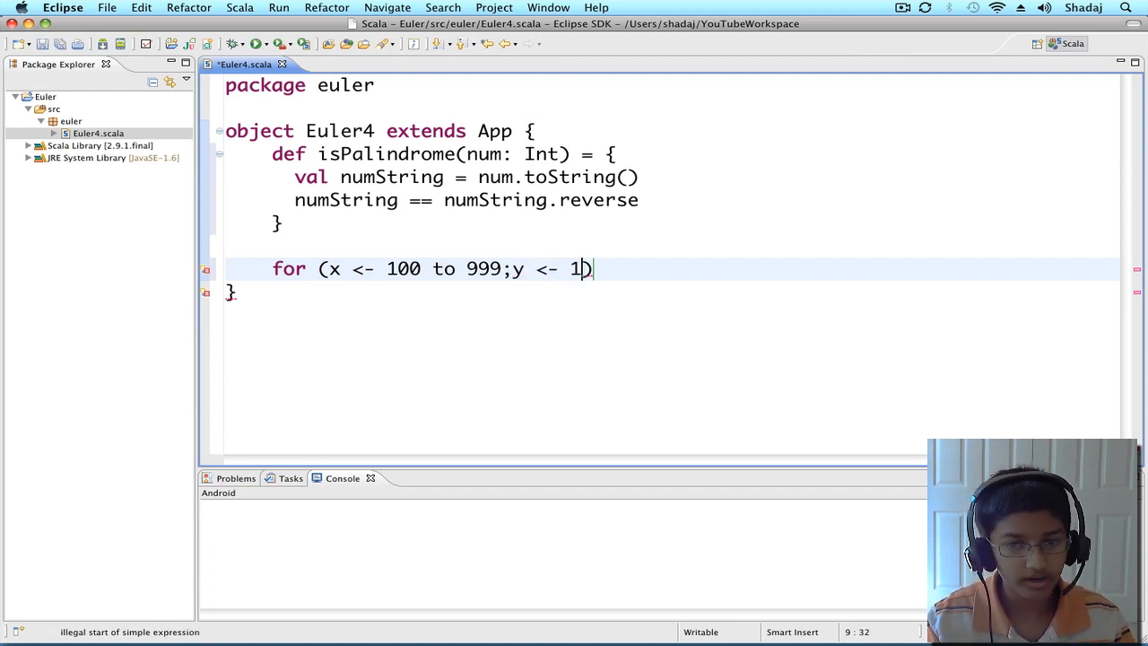
pyautogui.write('00 to 99')
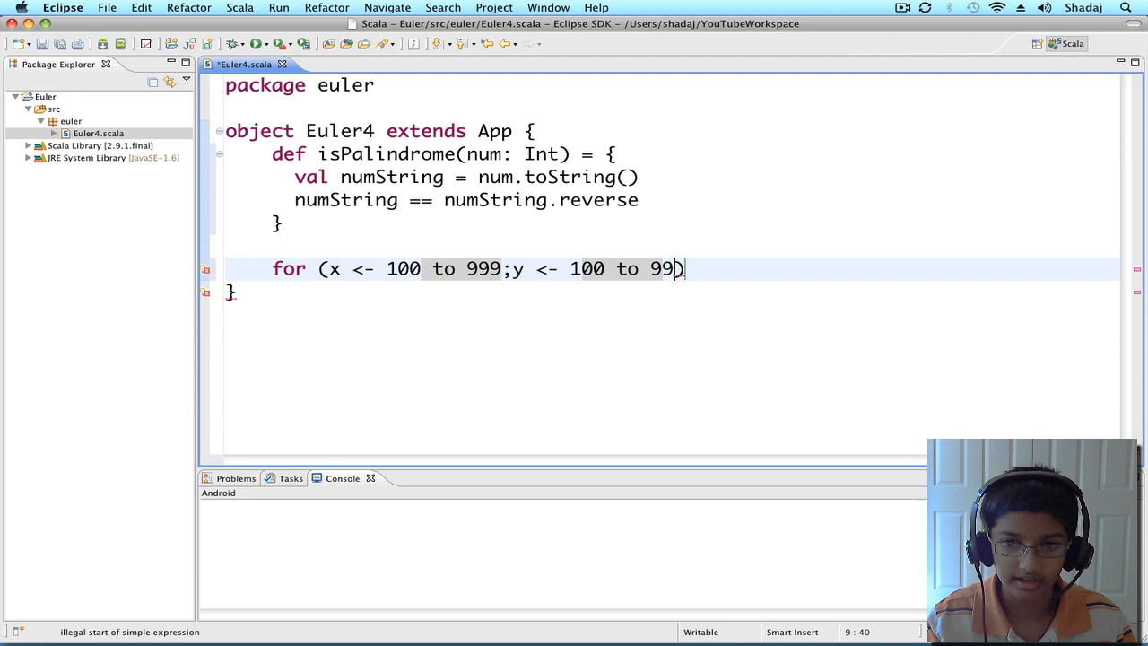
pyautogui.write('9 if')
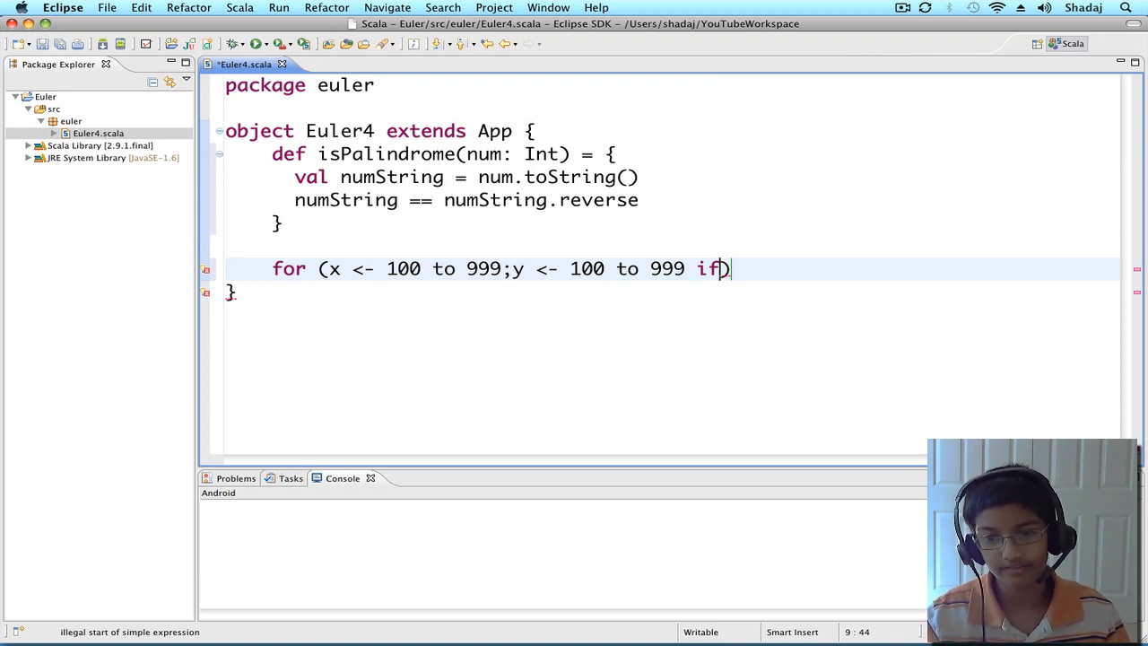
# Add the guard if(isPalindrome(x*y)) to the comprehension
pyautogui.write('(')
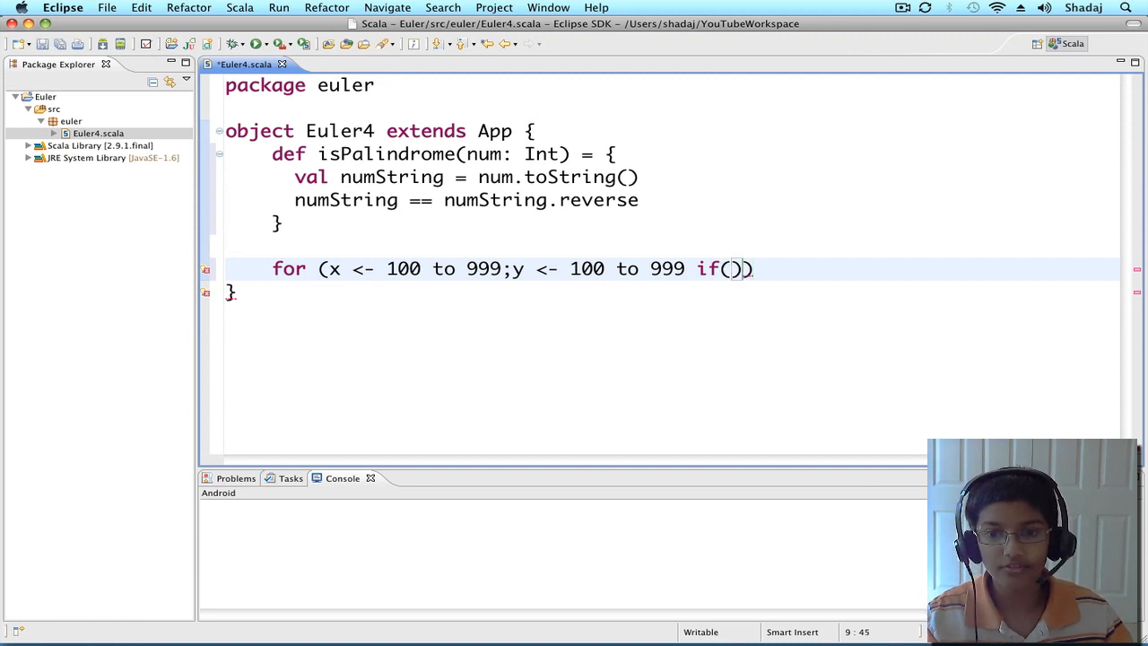
pyautogui.write('x')
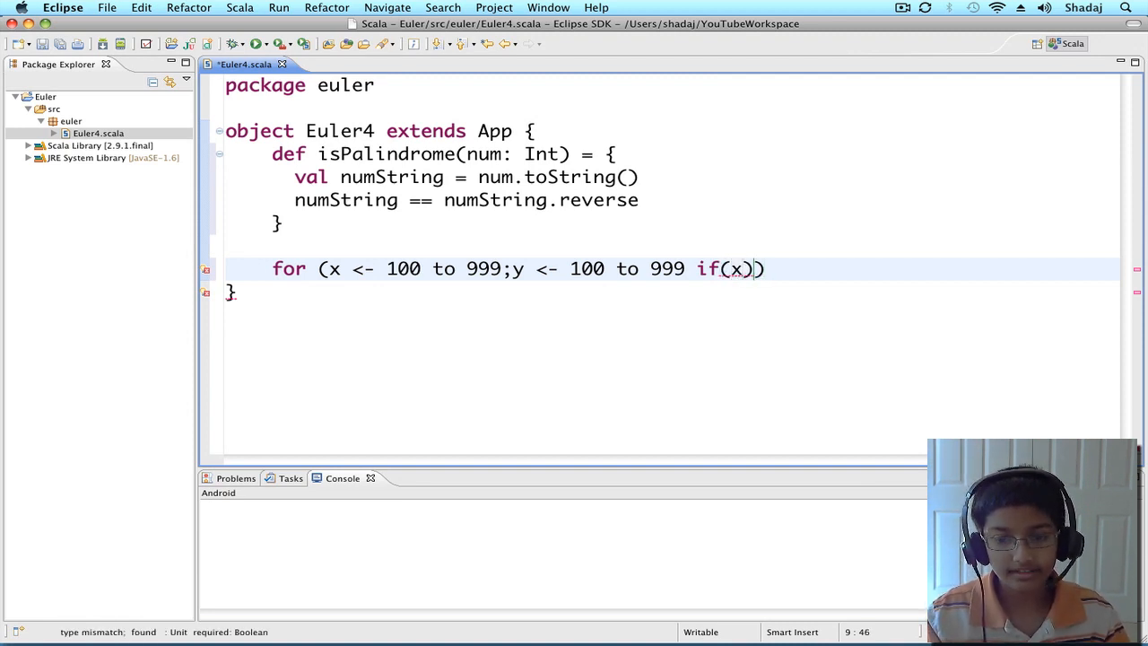
pyautogui.write('isPalindrome(')
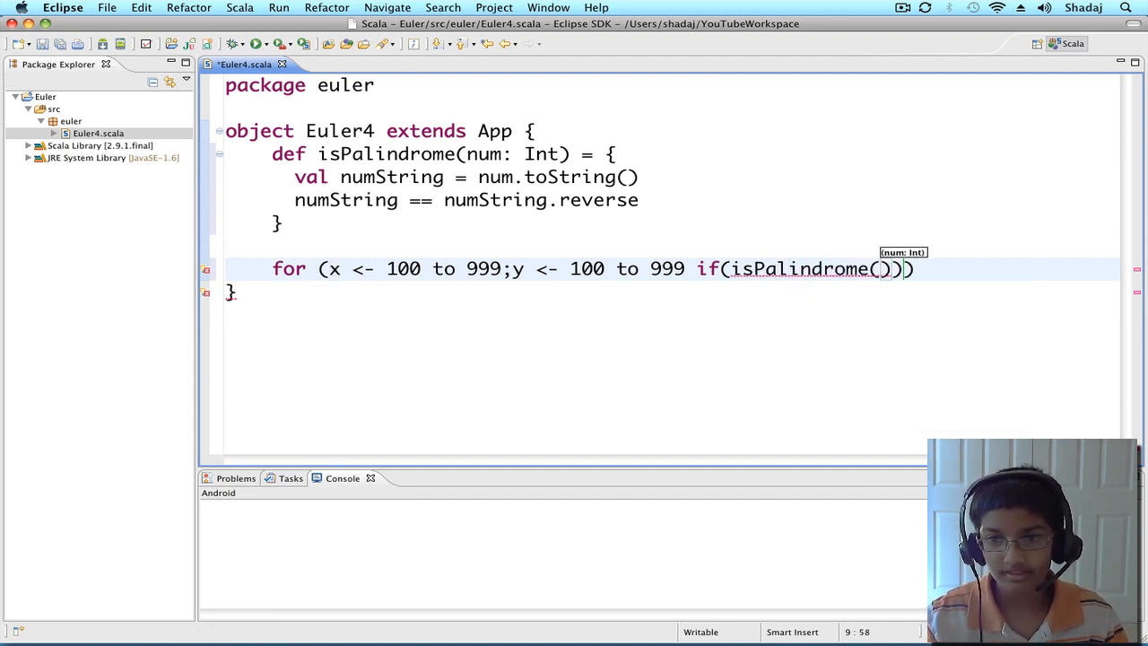
pyautogui.write('x*')
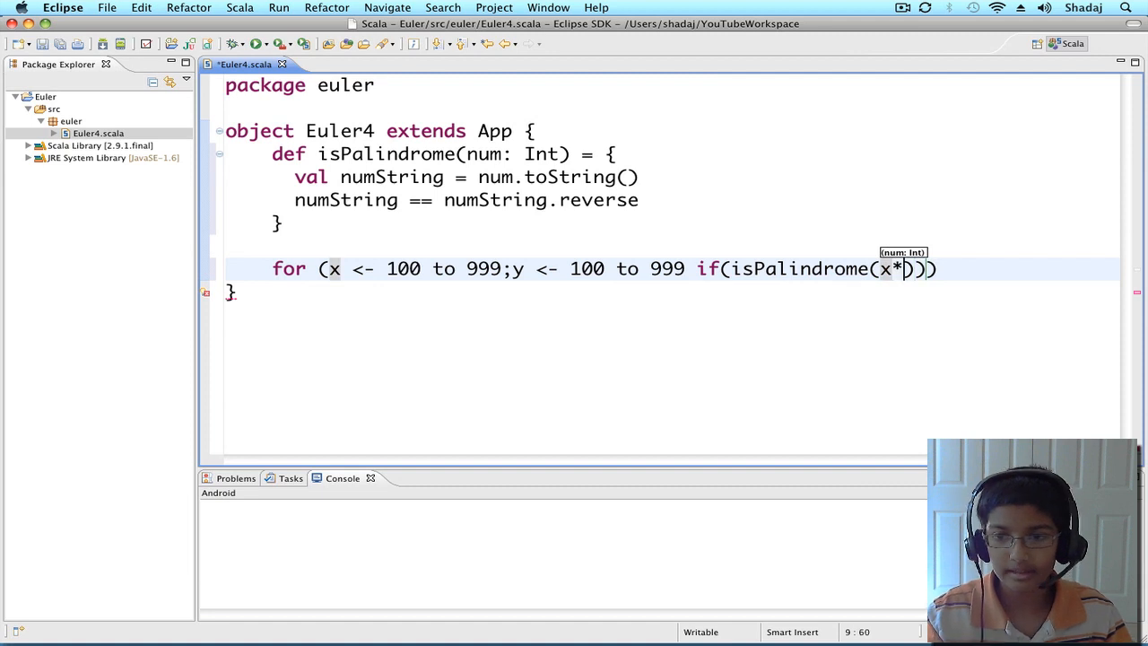
pyautogui.write('y')
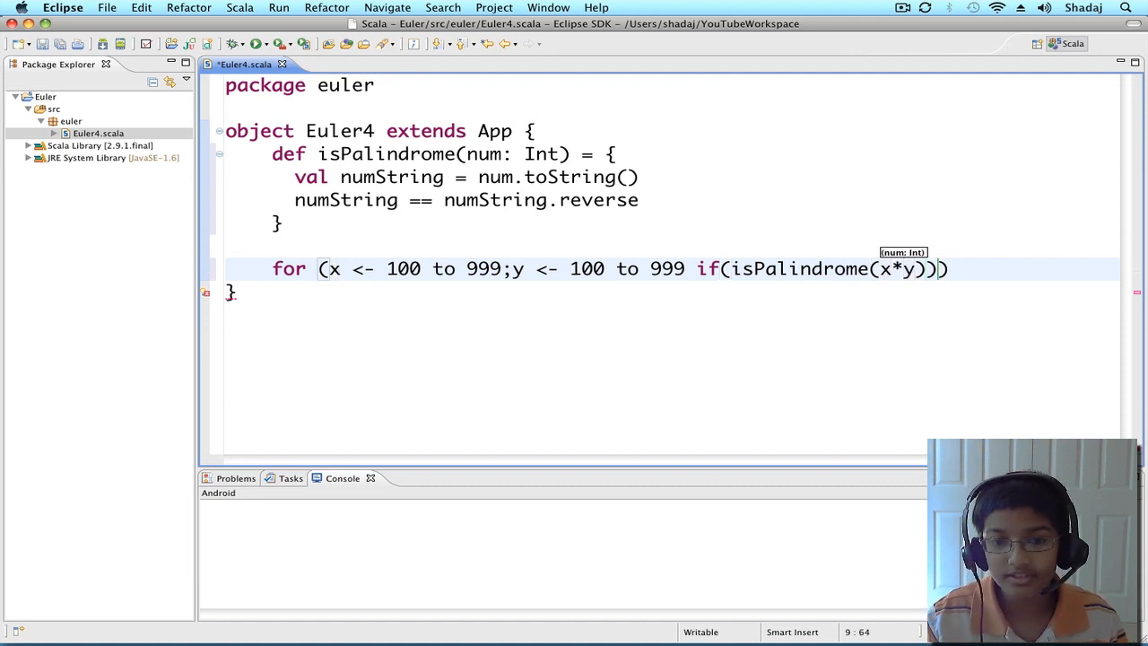
# Yield x*y from the comprehension
pyautogui.write('yeil')
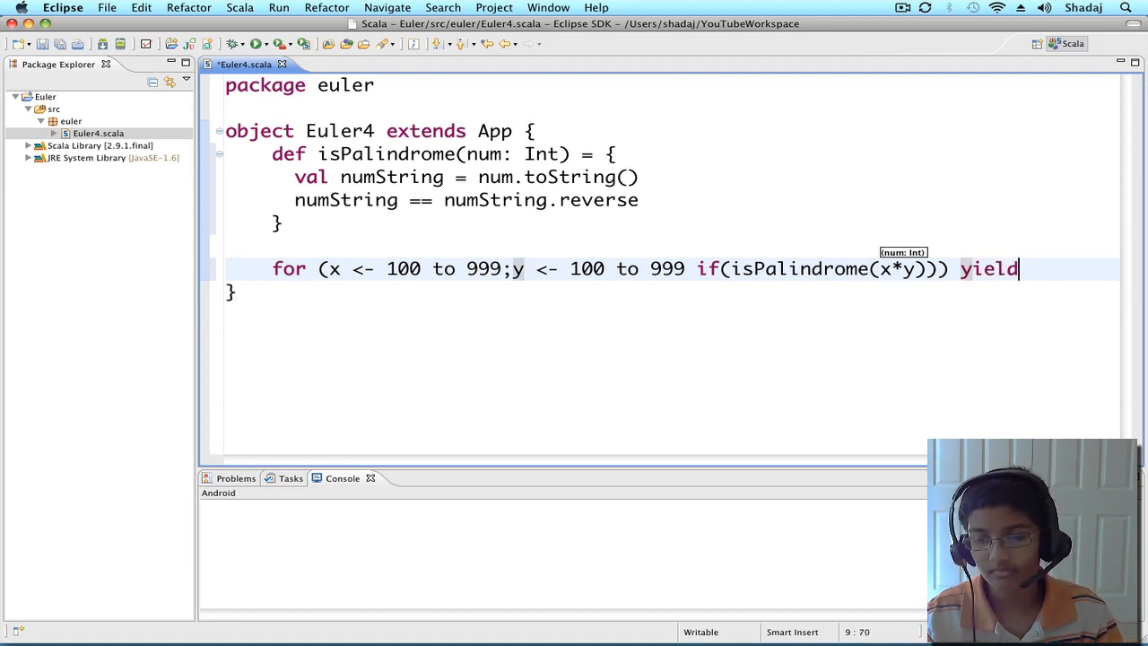
pyautogui.write('x')
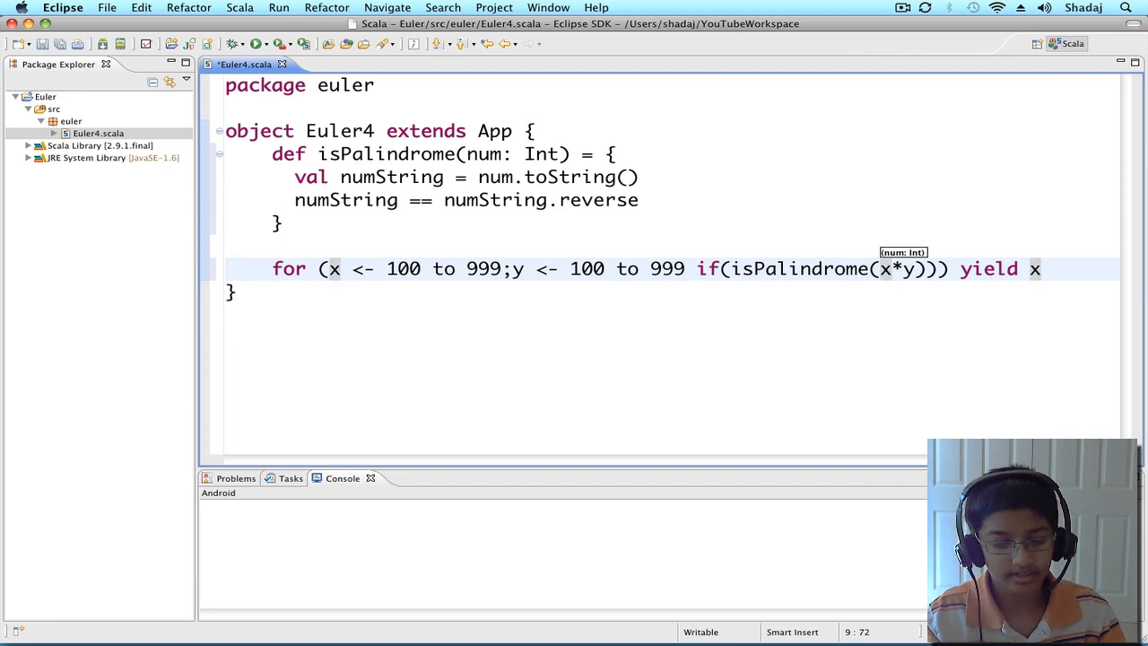
pyautogui.write('*y')
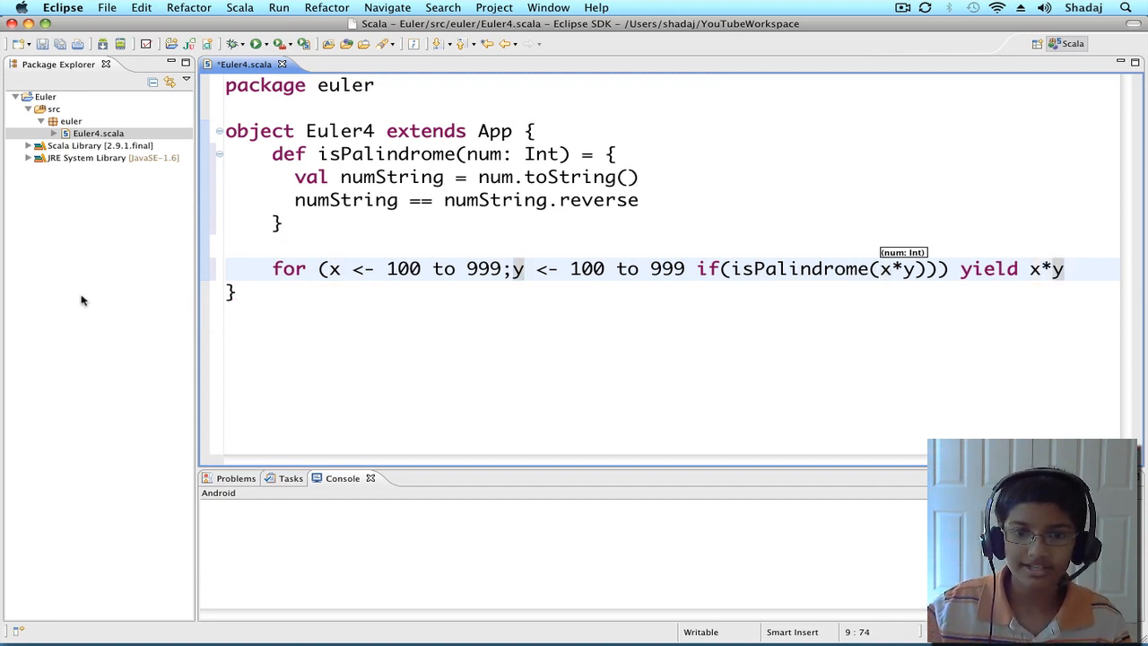
pyautogui.click(273, 269)
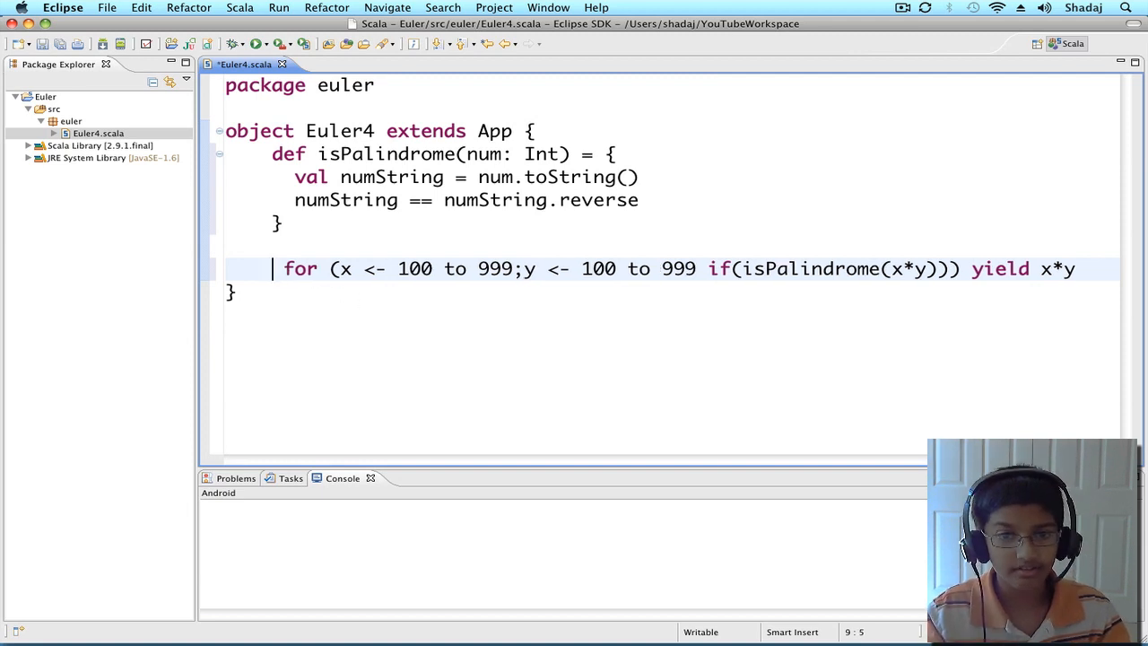
# Assign the comprehension to val palindromes and add println(palindromes) below
pyautogui.write('val pali')
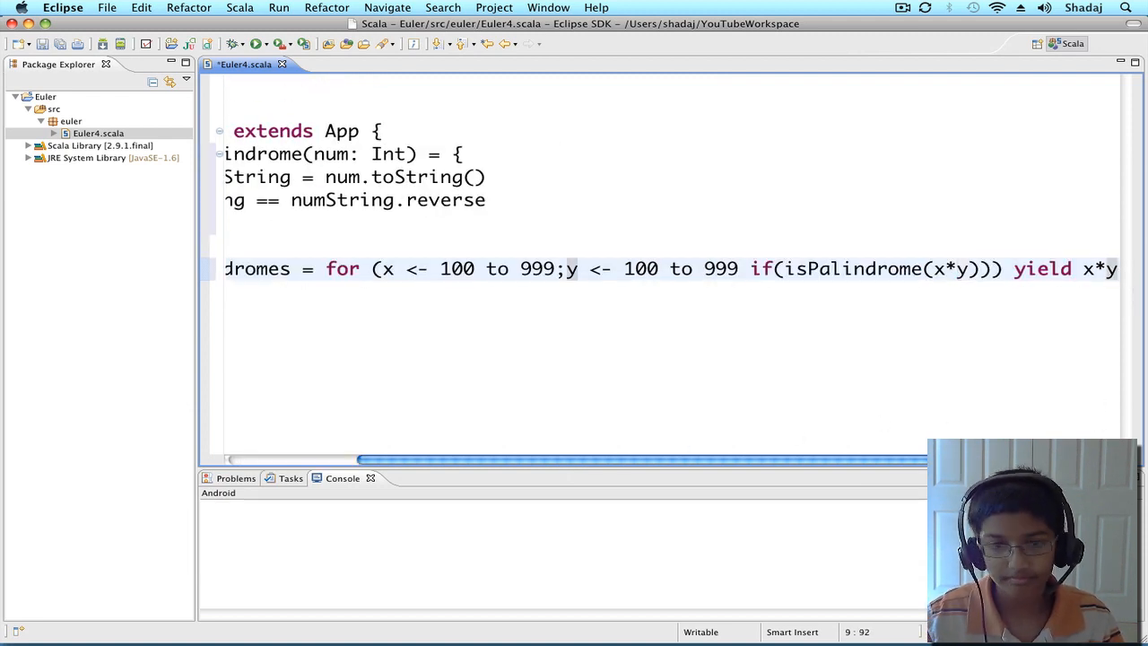
pyautogui.write('pal')
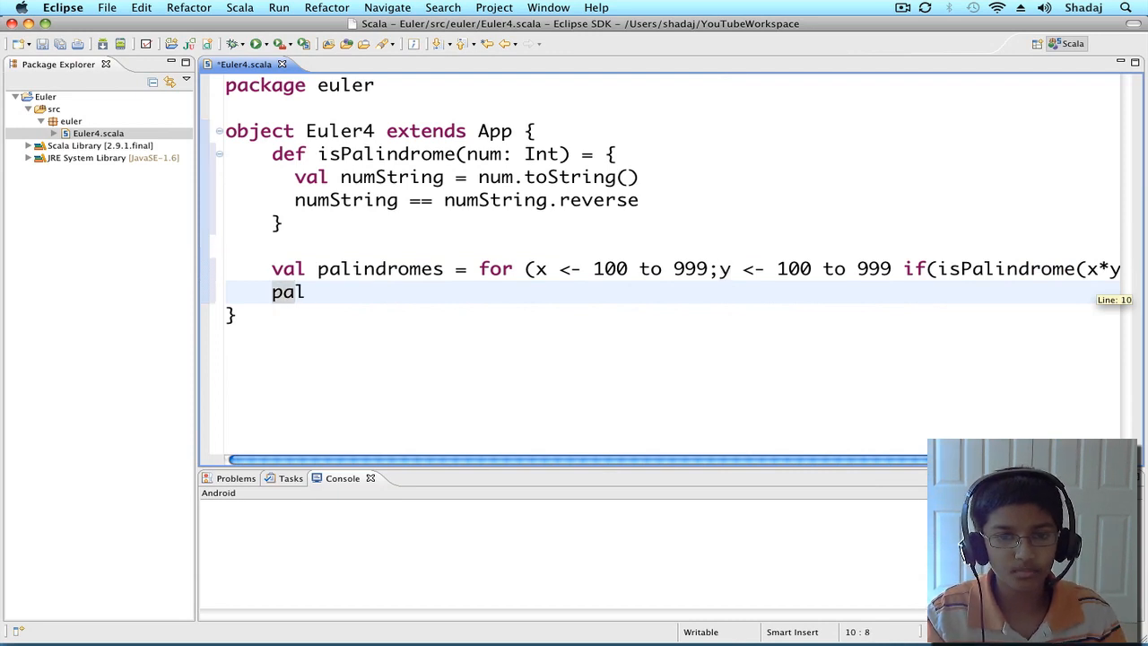
pyautogui.write('indromes')
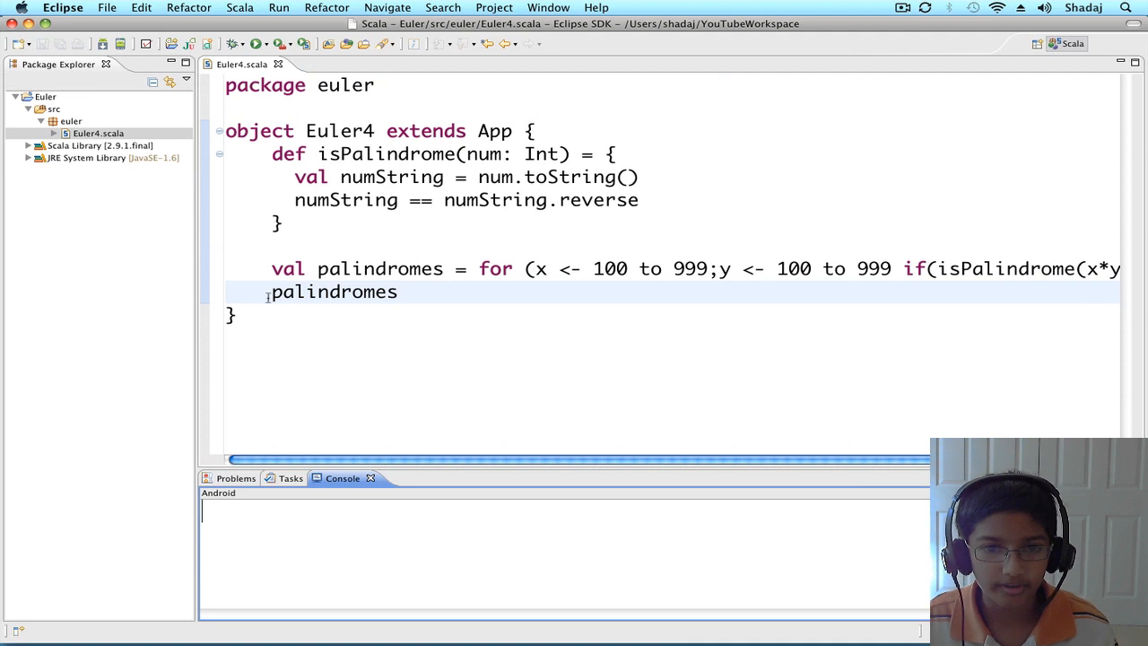
pyautogui.write('println(')
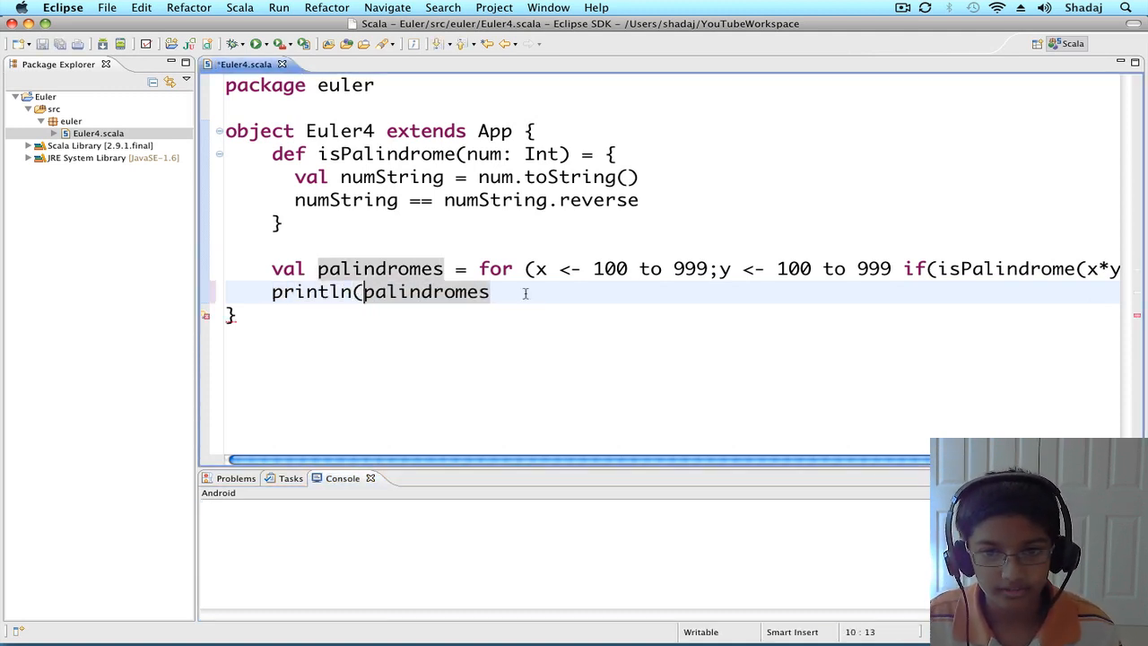
pyautogui.write(')')
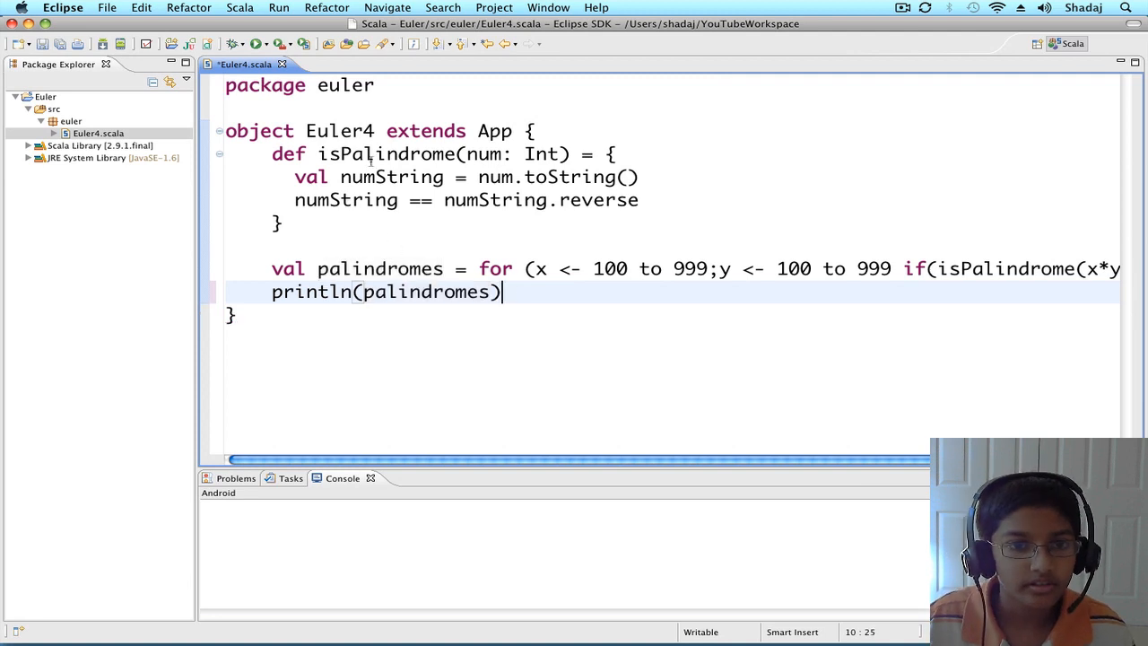
# Run euler.Euler4 so the console lists the Vector of palindromic products starting 10201
pyautogui.click(255, 43)
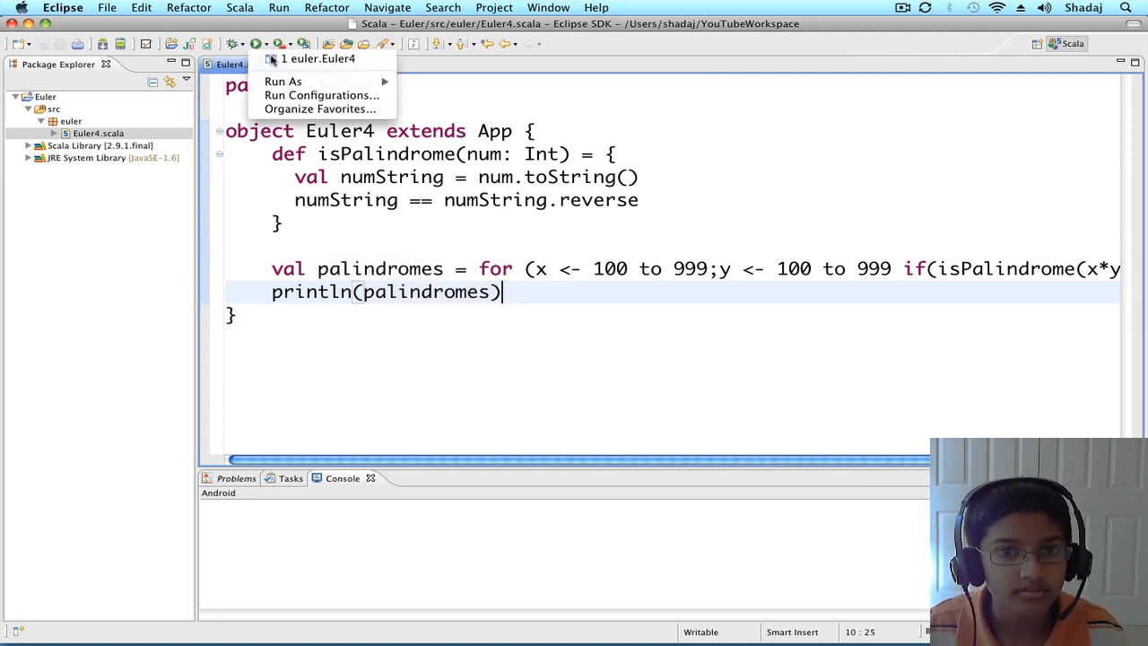
pyautogui.click(320, 57)
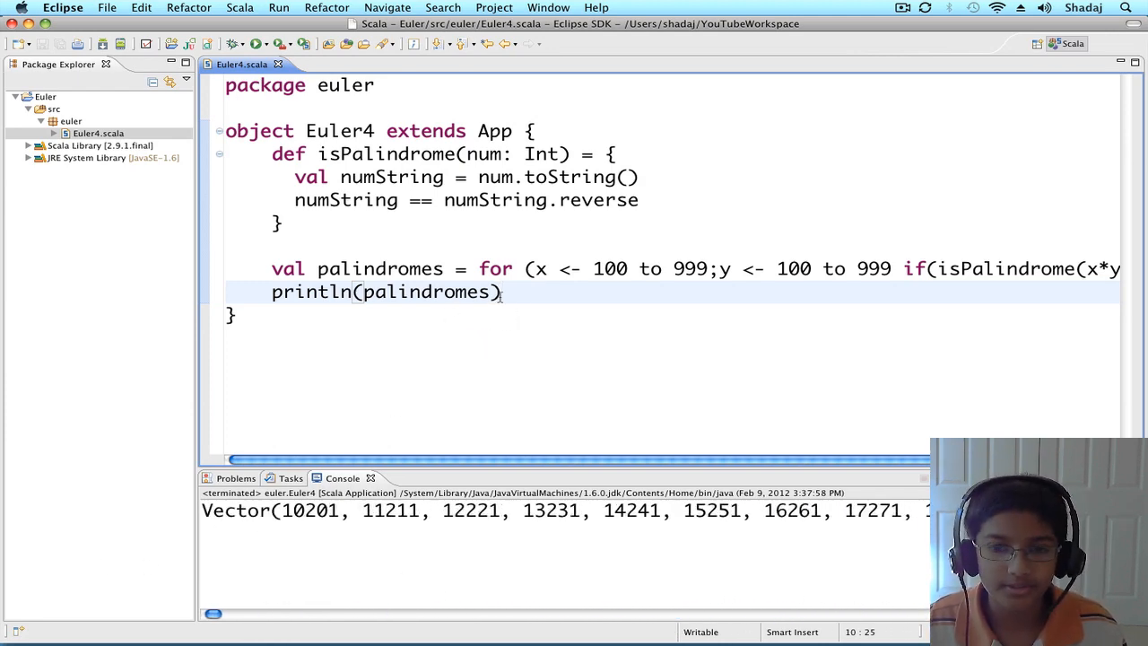
pyautogui.doubleClick(423, 290)
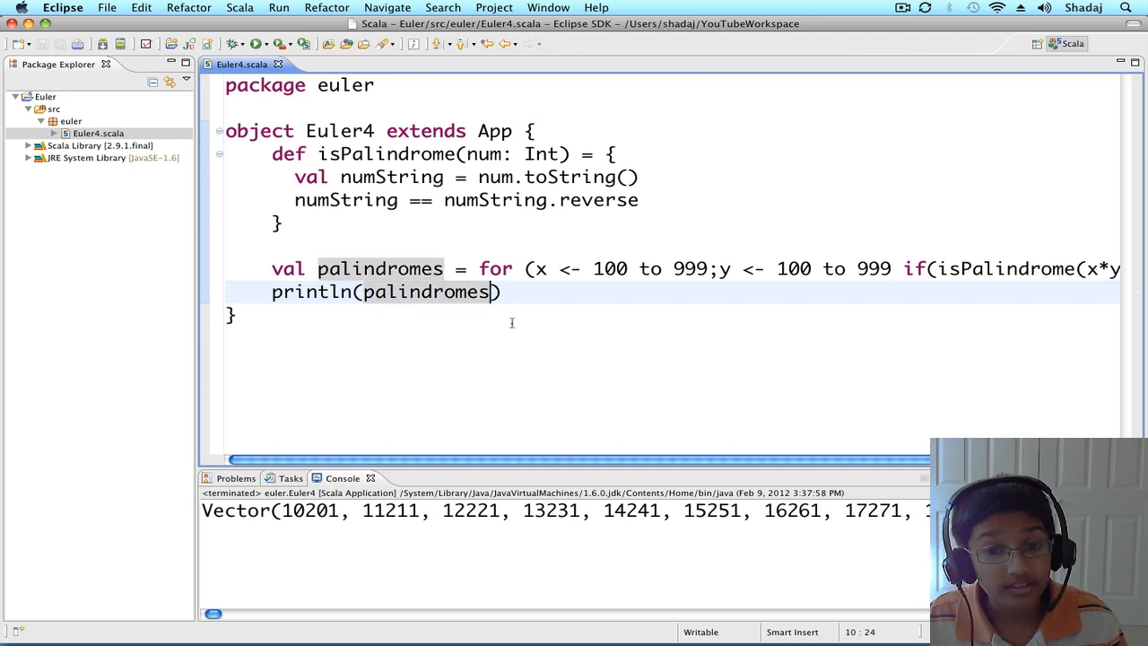
# Change the print to palindromes.max and rerun, giving 906609 in the console
pyautogui.write('.max')
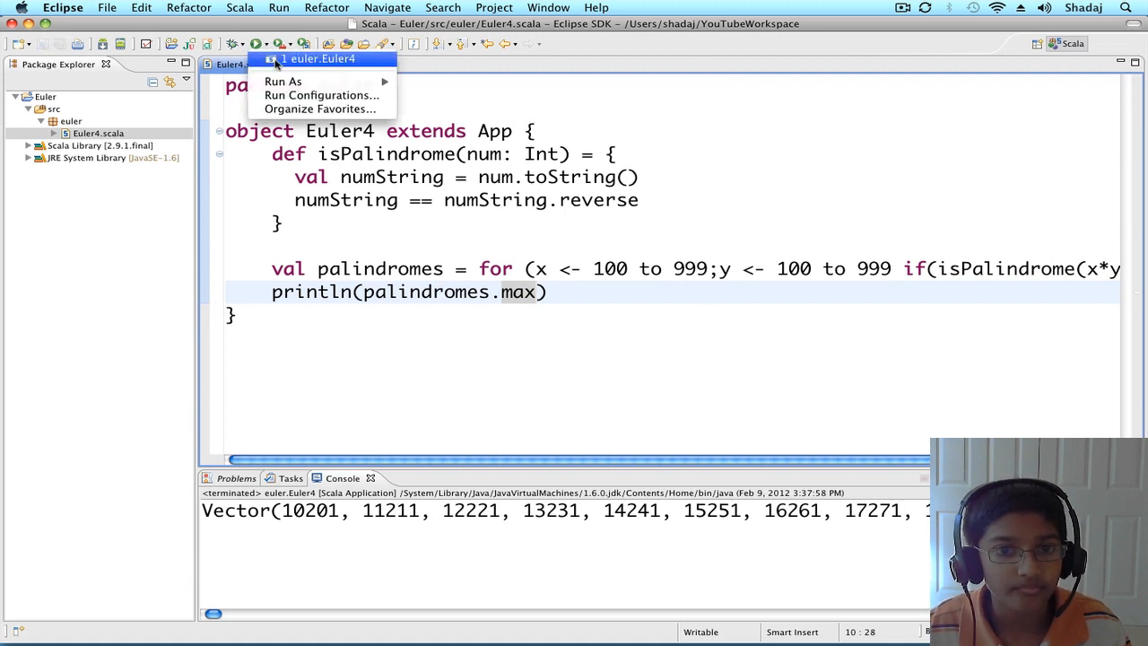
pyautogui.click(319, 57)
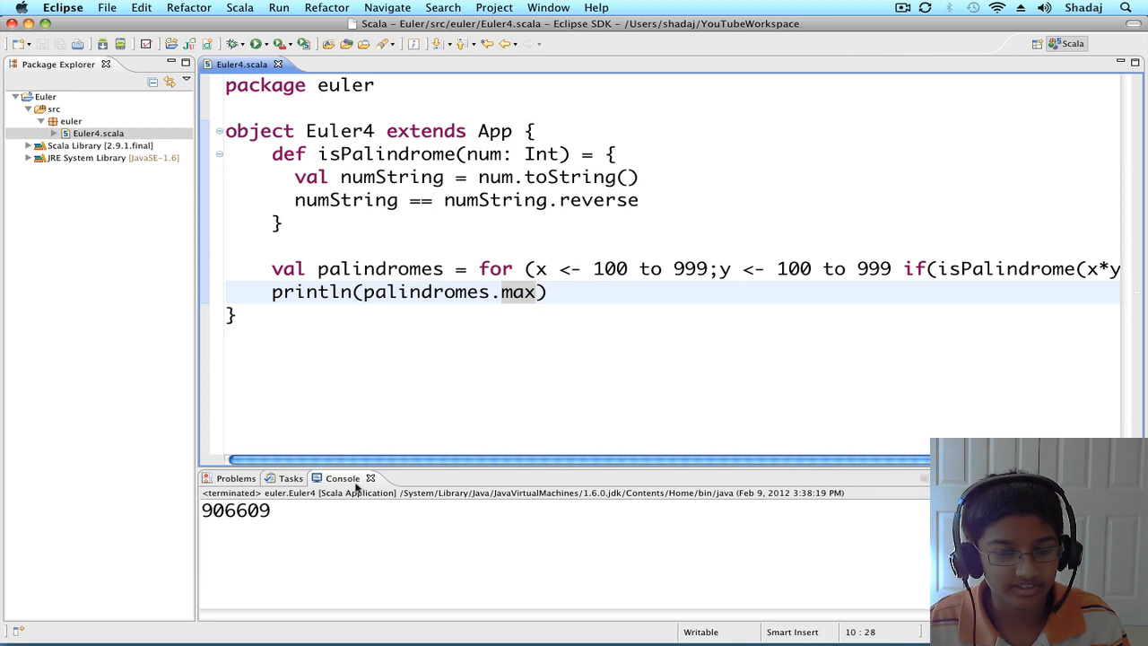
pyautogui.moveTo(310, 527)
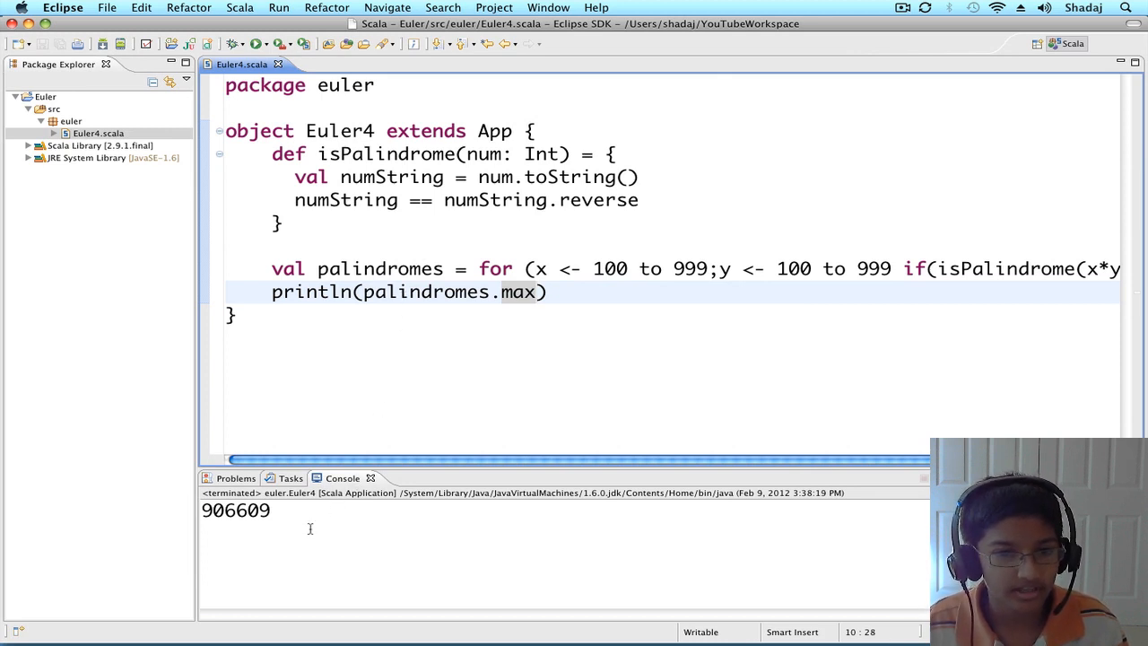